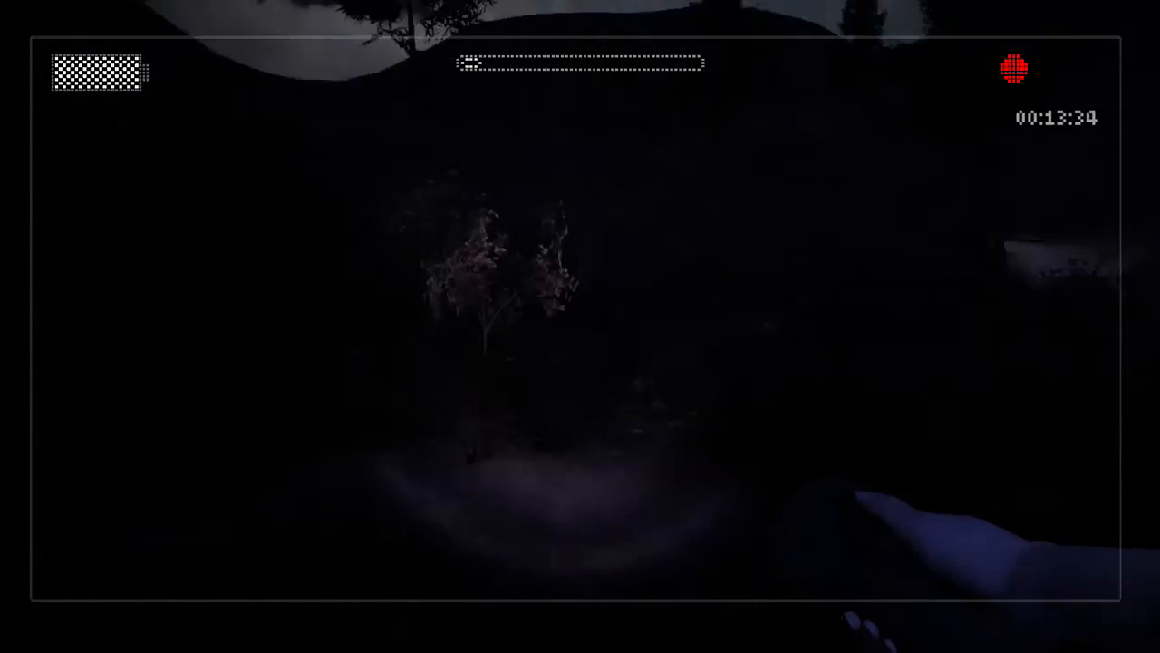
mouse_move(580, 326)
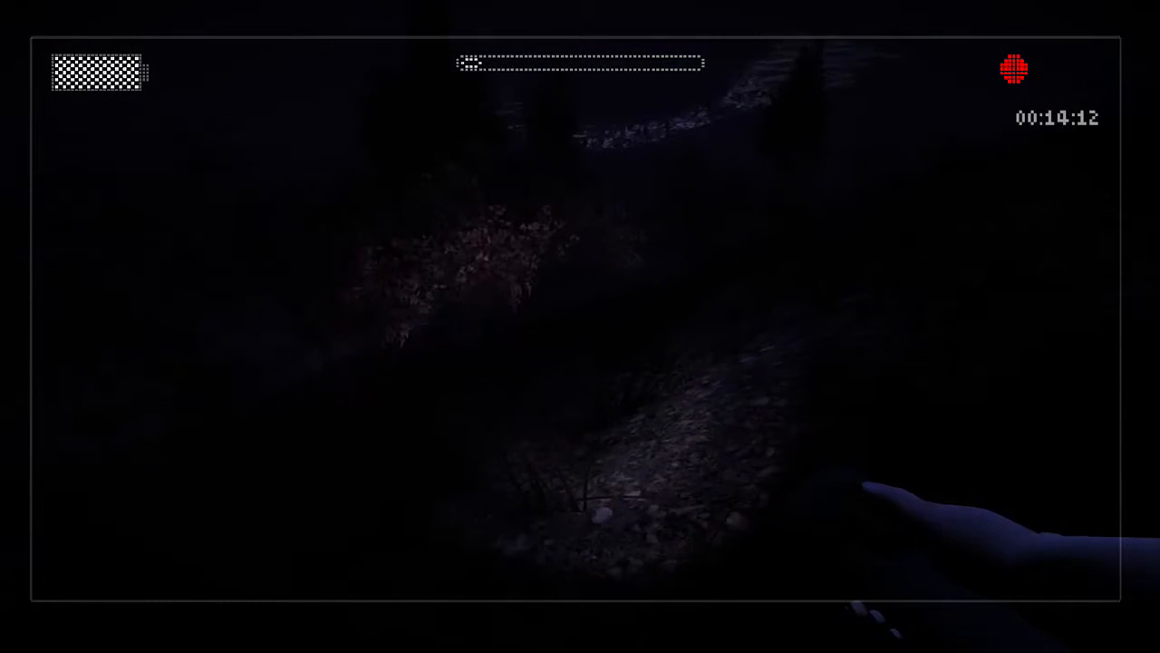
mouse_move(580, 327)
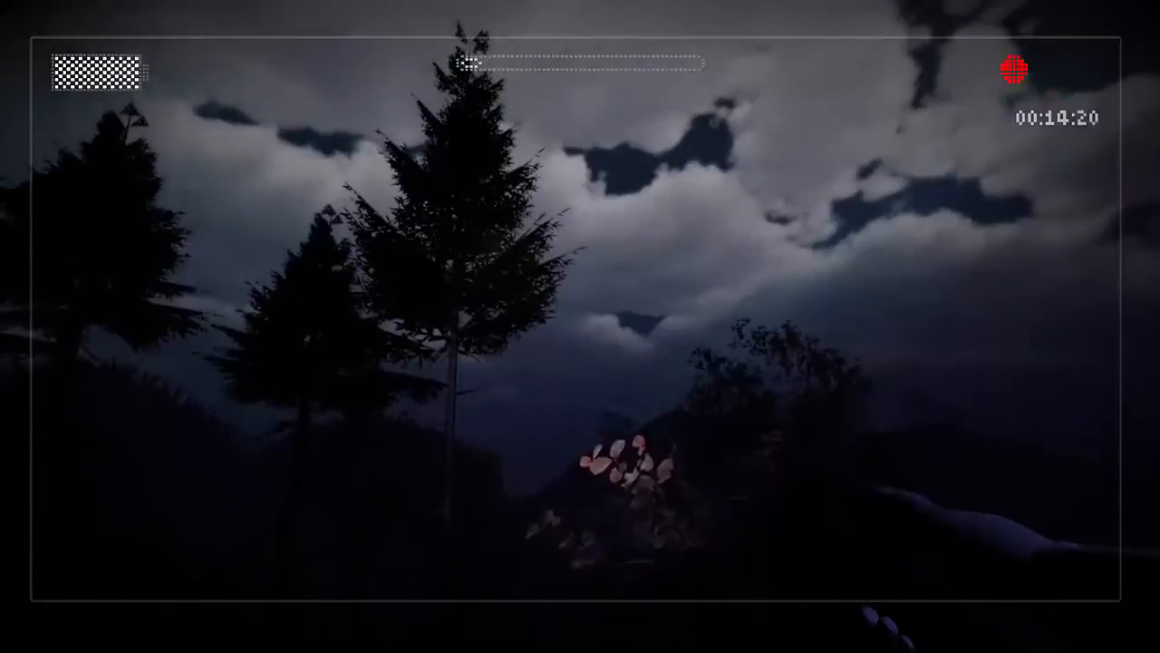
mouse_move(580, 326)
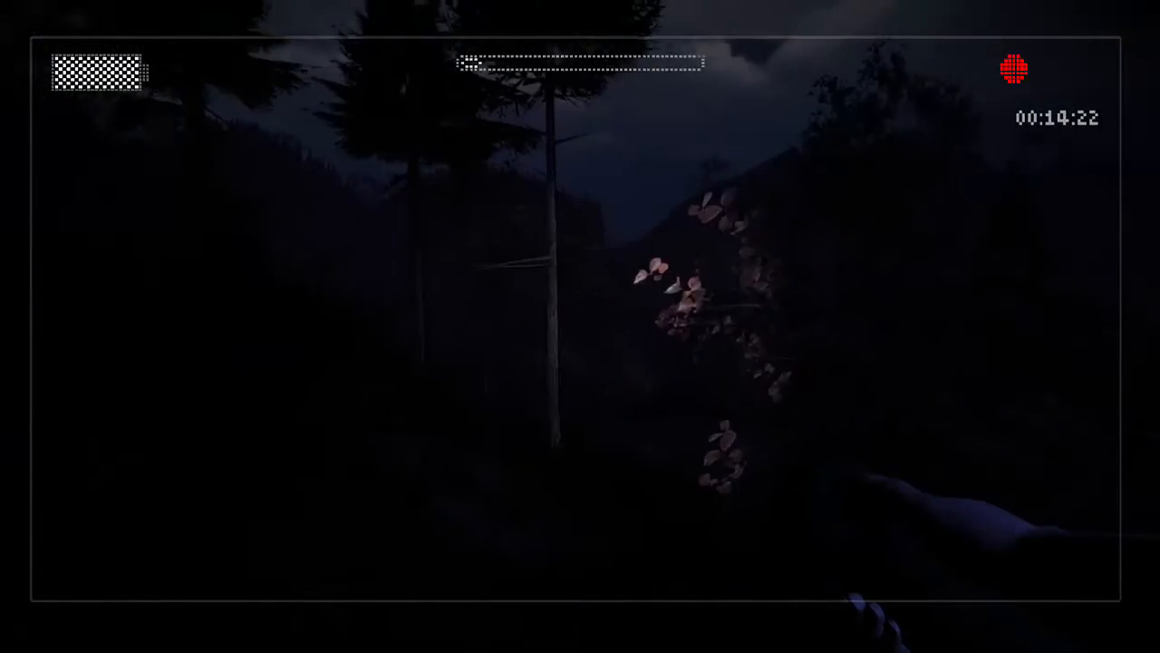
mouse_move(580, 326)
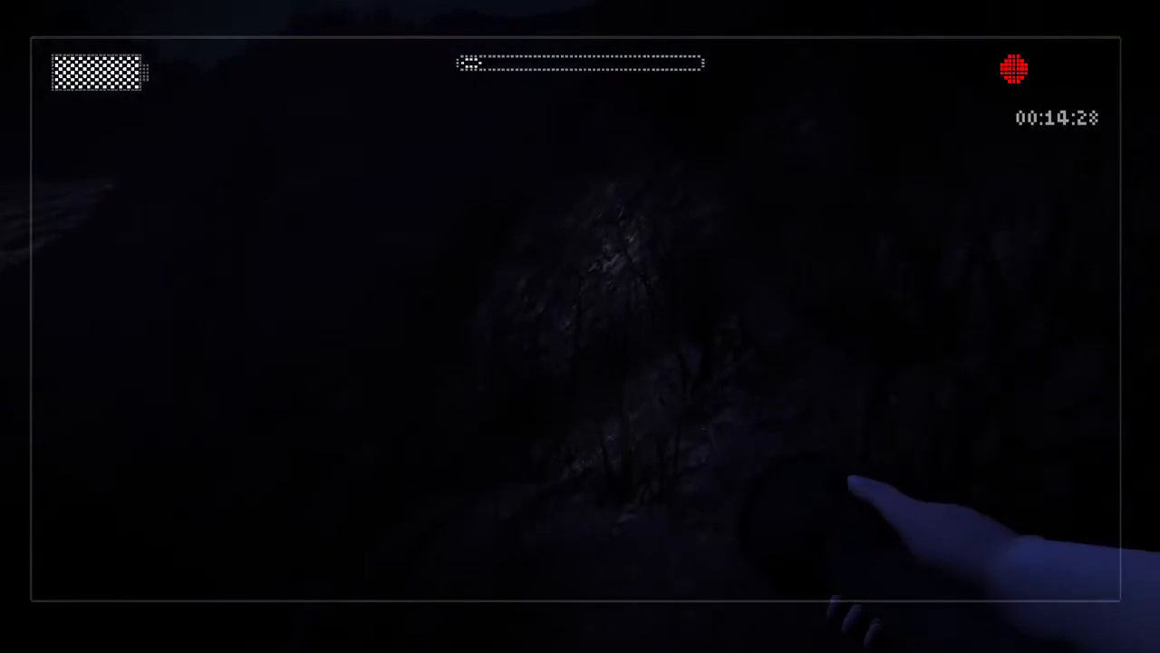
mouse_move(580, 326)
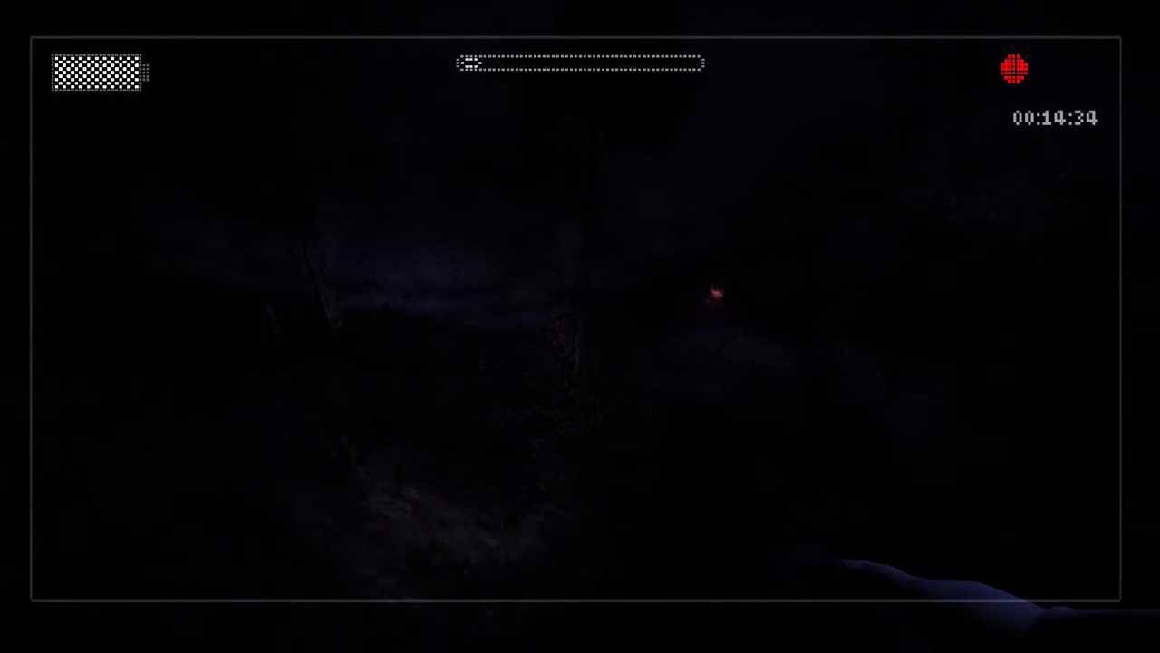
mouse_move(580, 326)
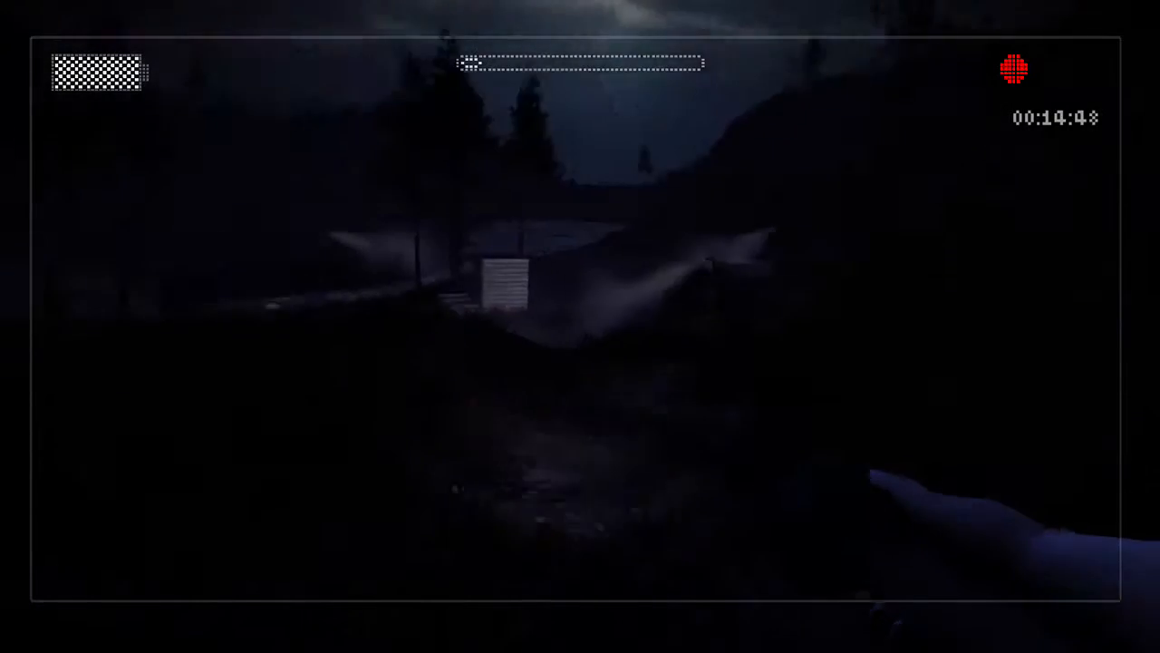
mouse_move(580, 326)
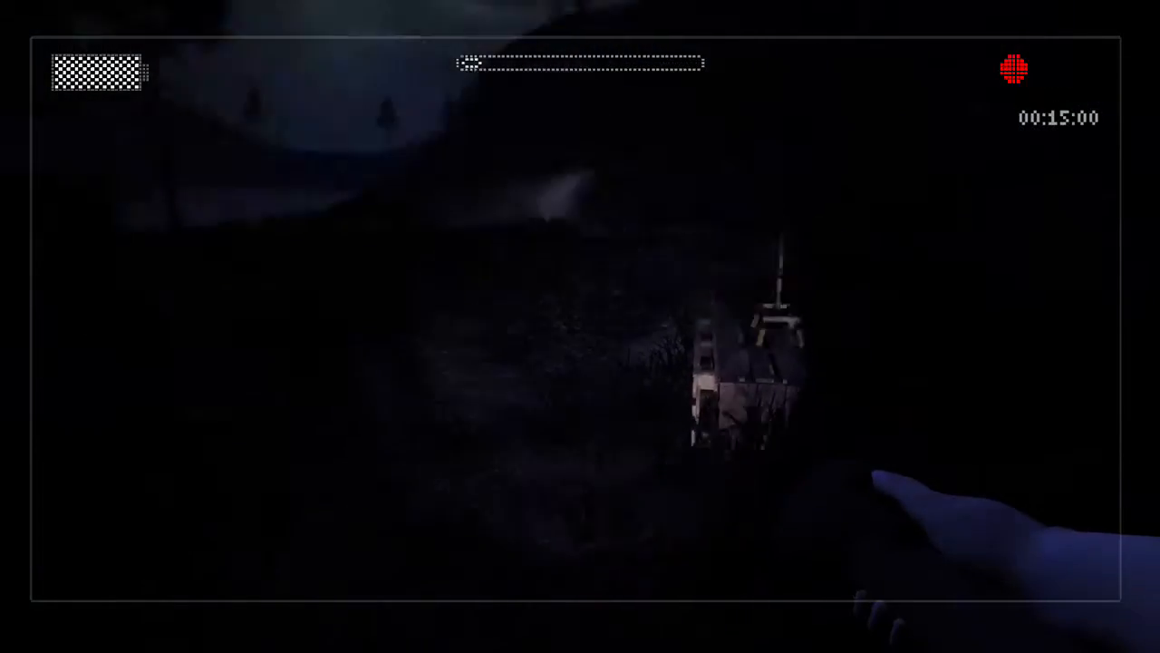
mouse_move(580, 326)
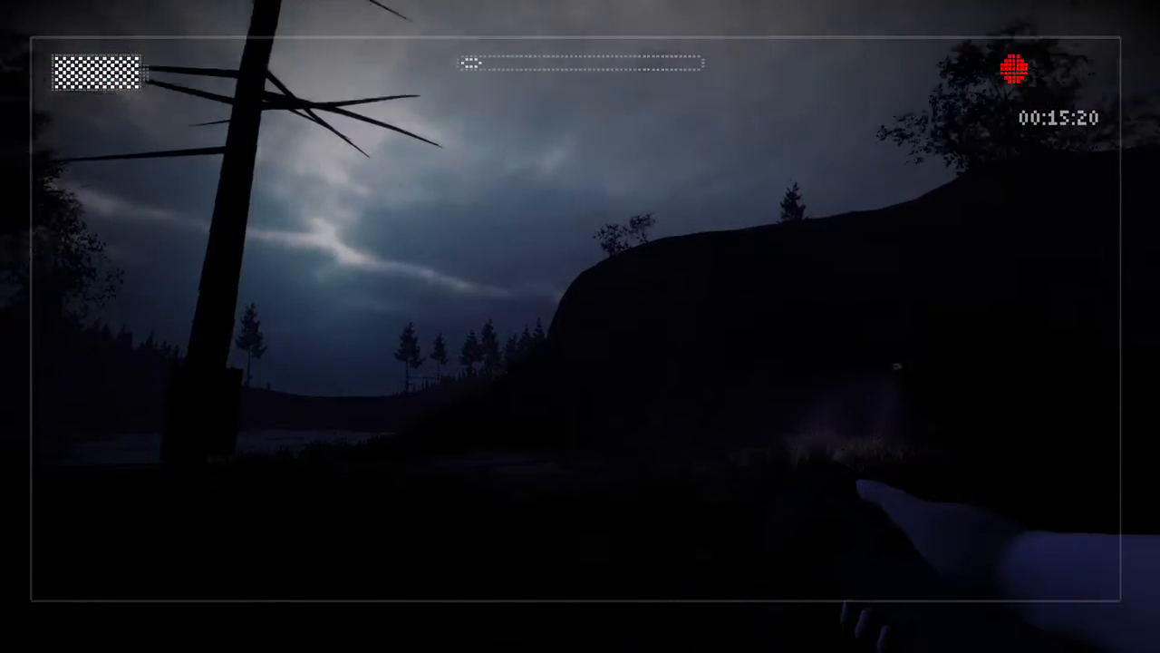
mouse_move(580, 326)
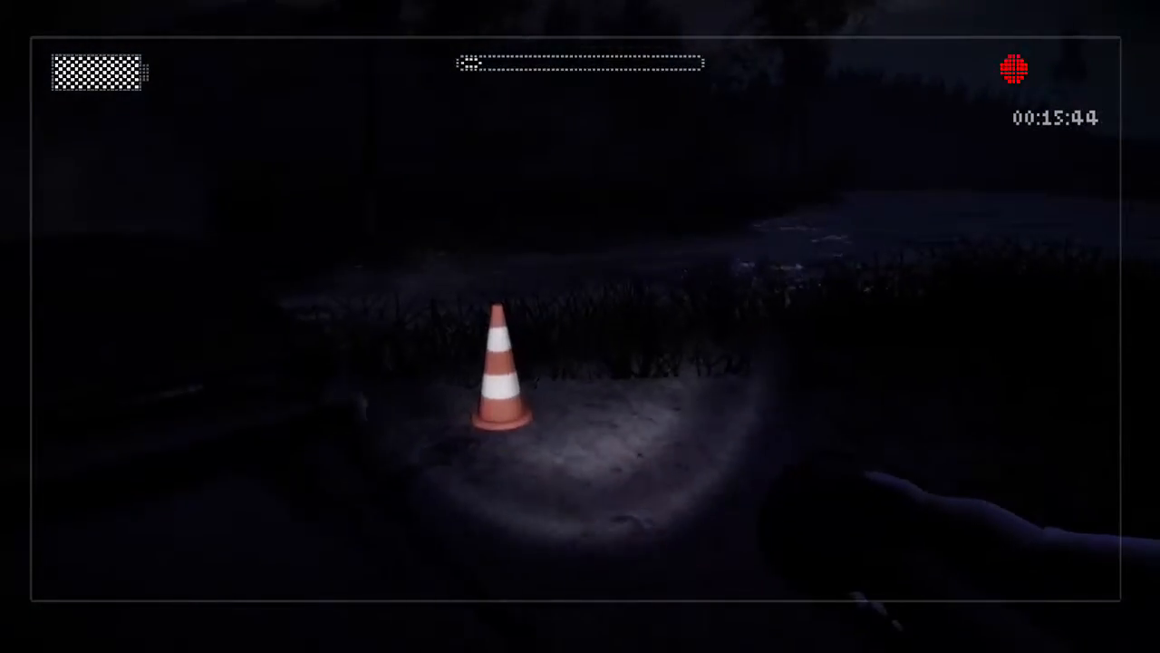
mouse_move(580, 326)
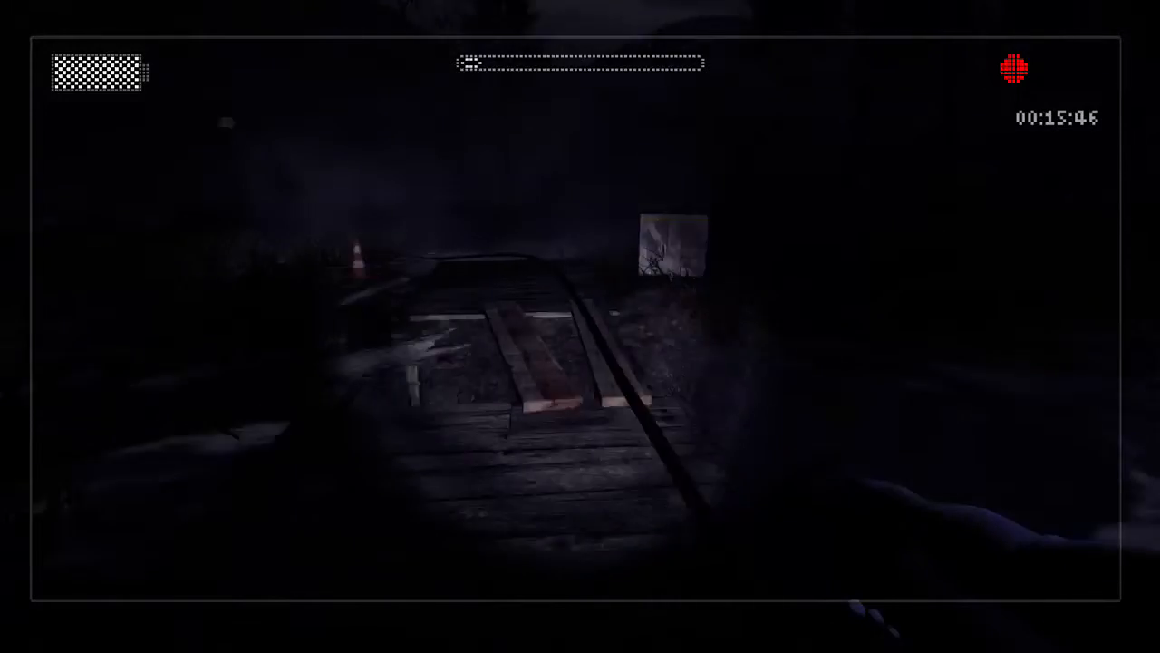
mouse_move(580, 326)
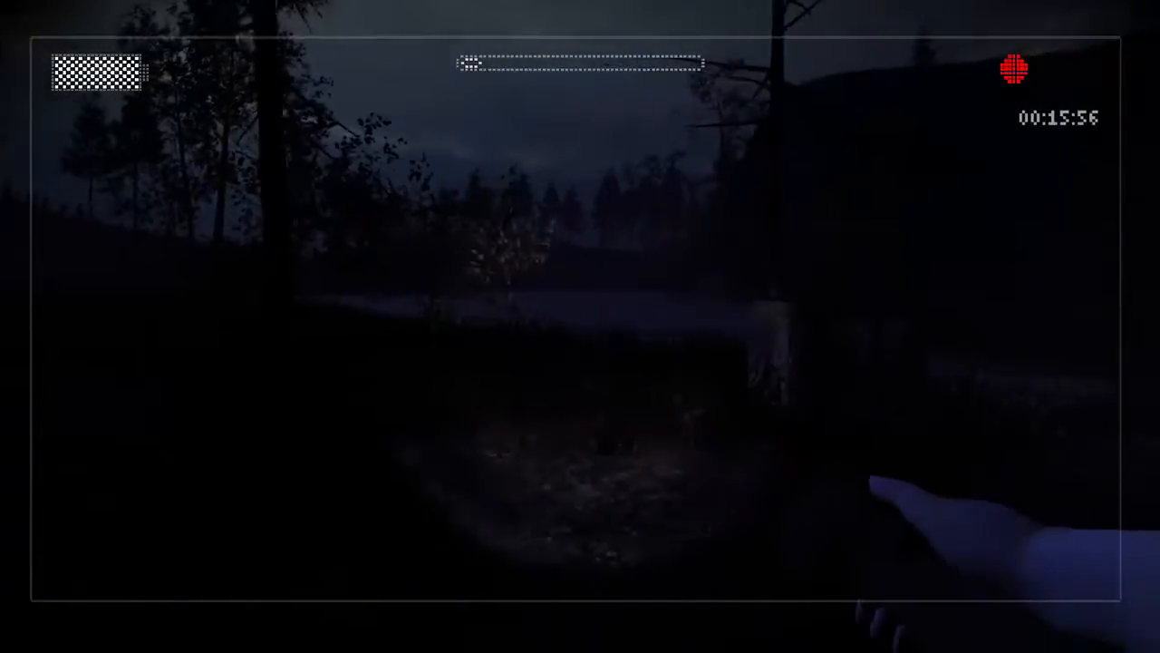
mouse_move(581, 327)
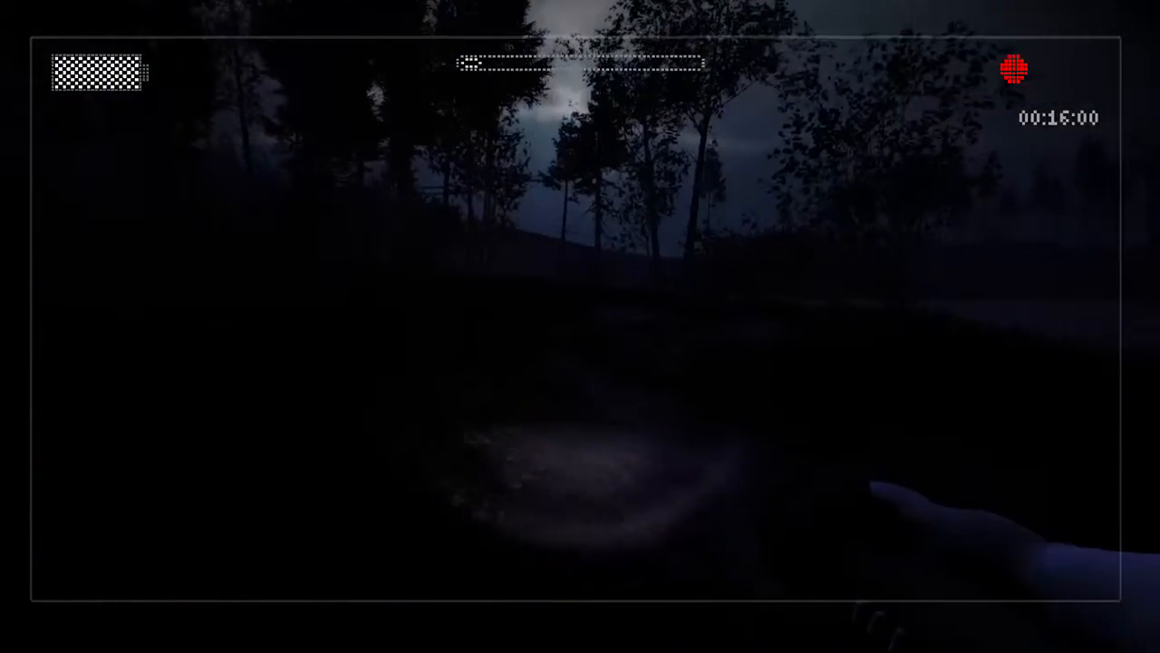
mouse_move(580, 327)
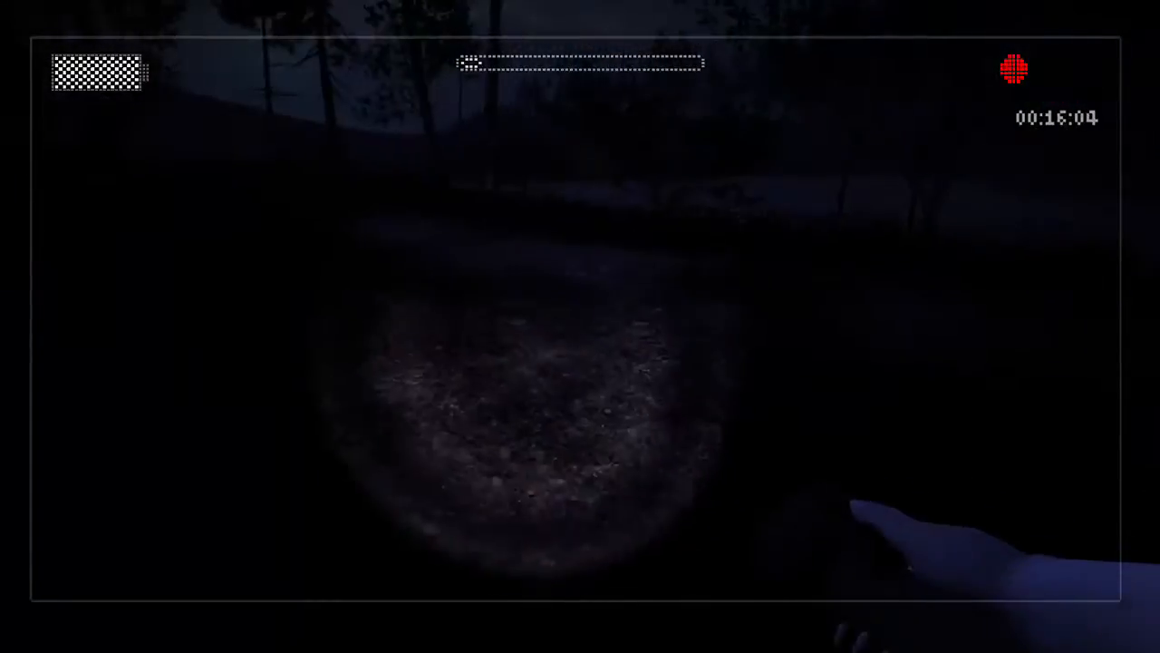
mouse_move(580, 326)
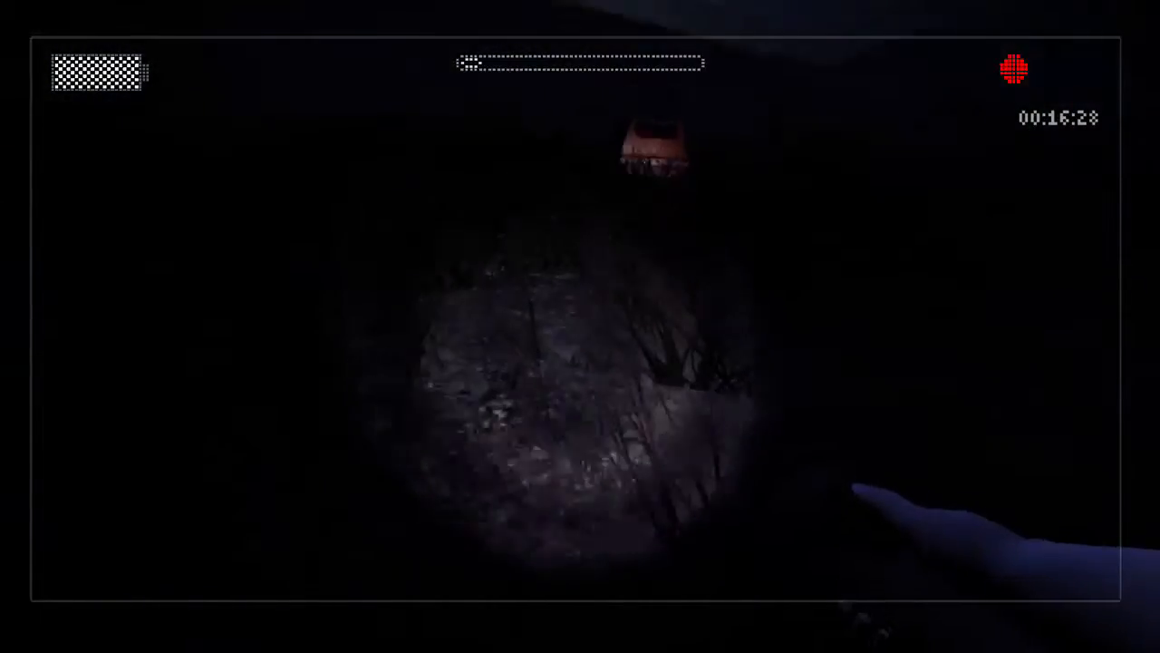
mouse_move(580, 327)
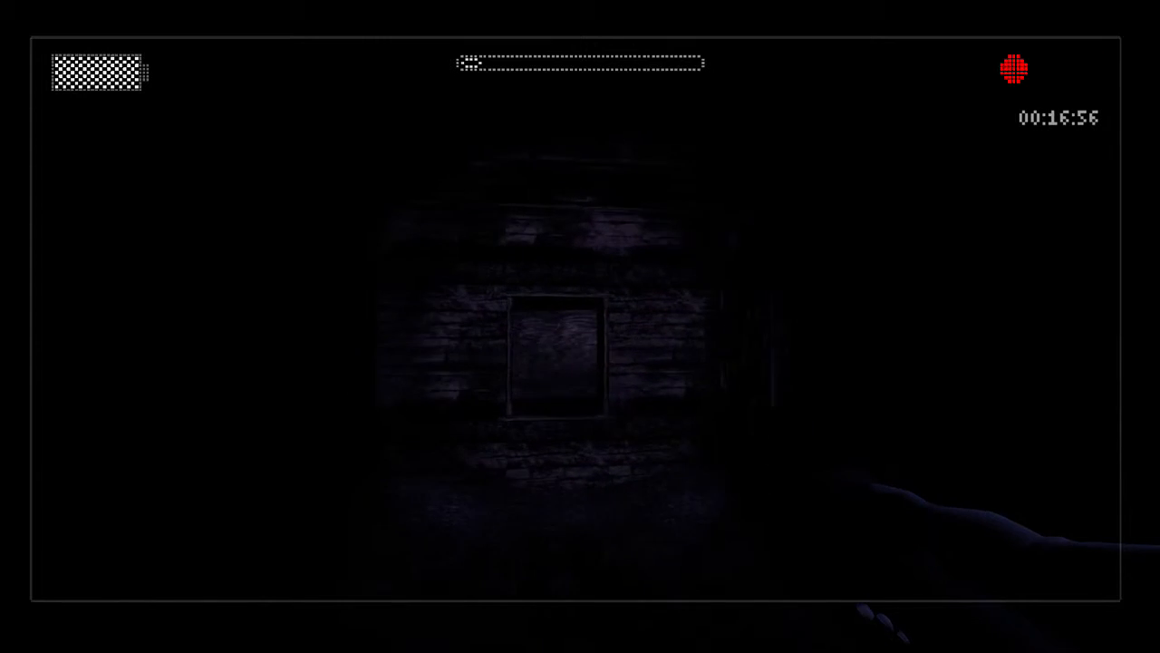
mouse_move(581, 326)
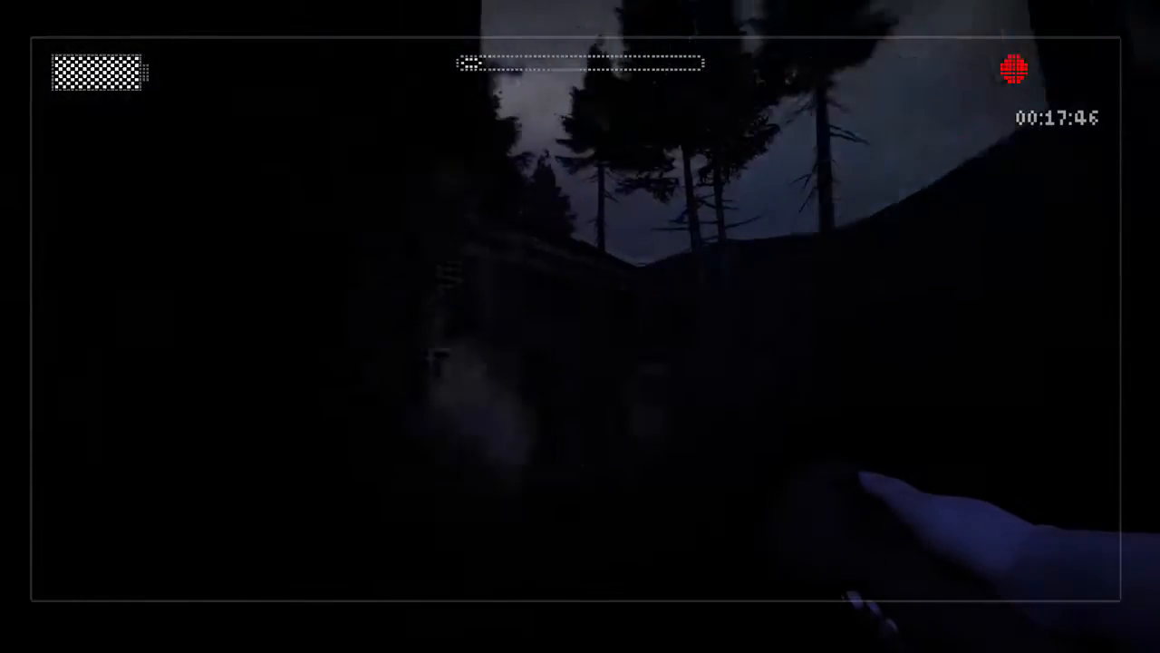
mouse_move(580, 326)
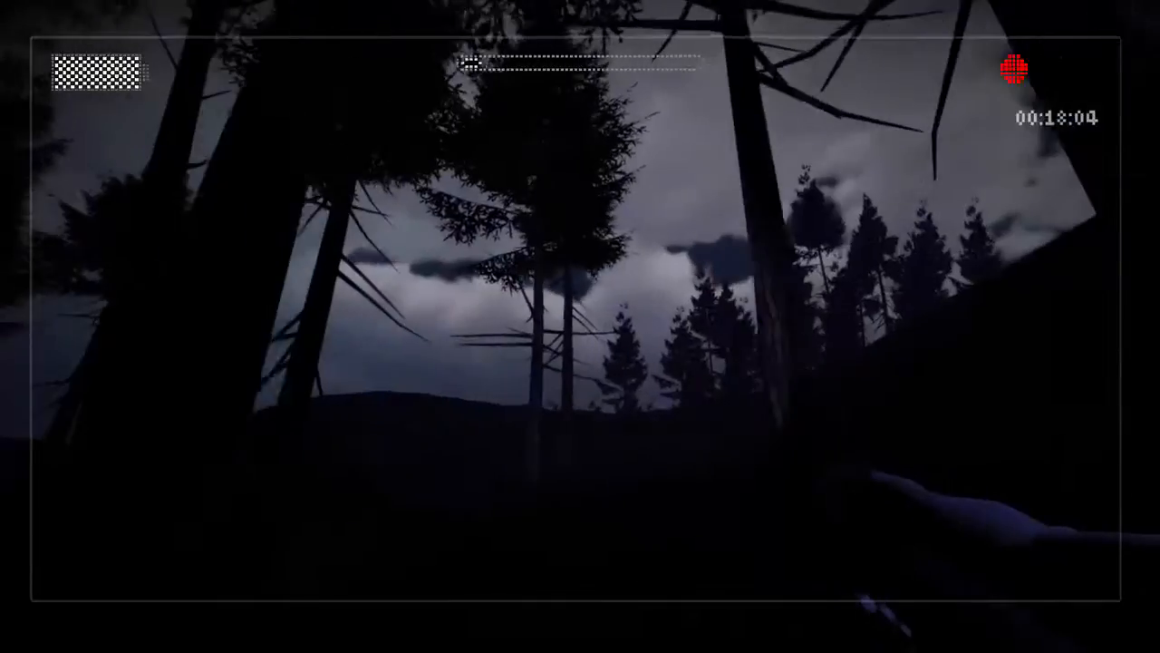
mouse_move(580, 326)
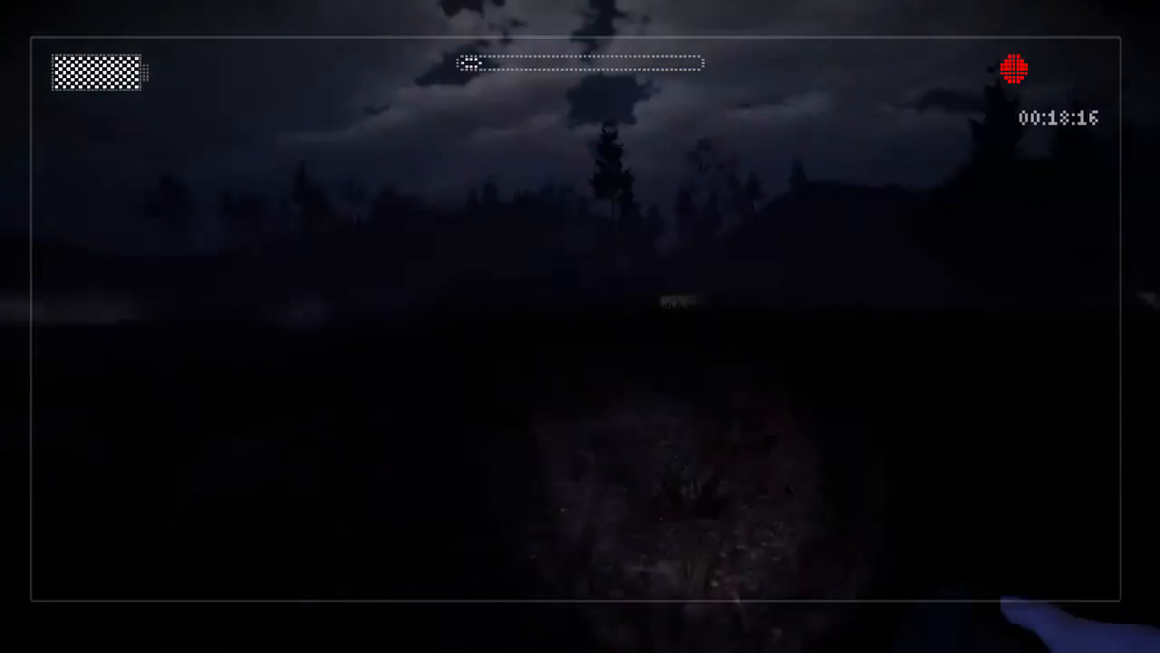
mouse_move(580, 326)
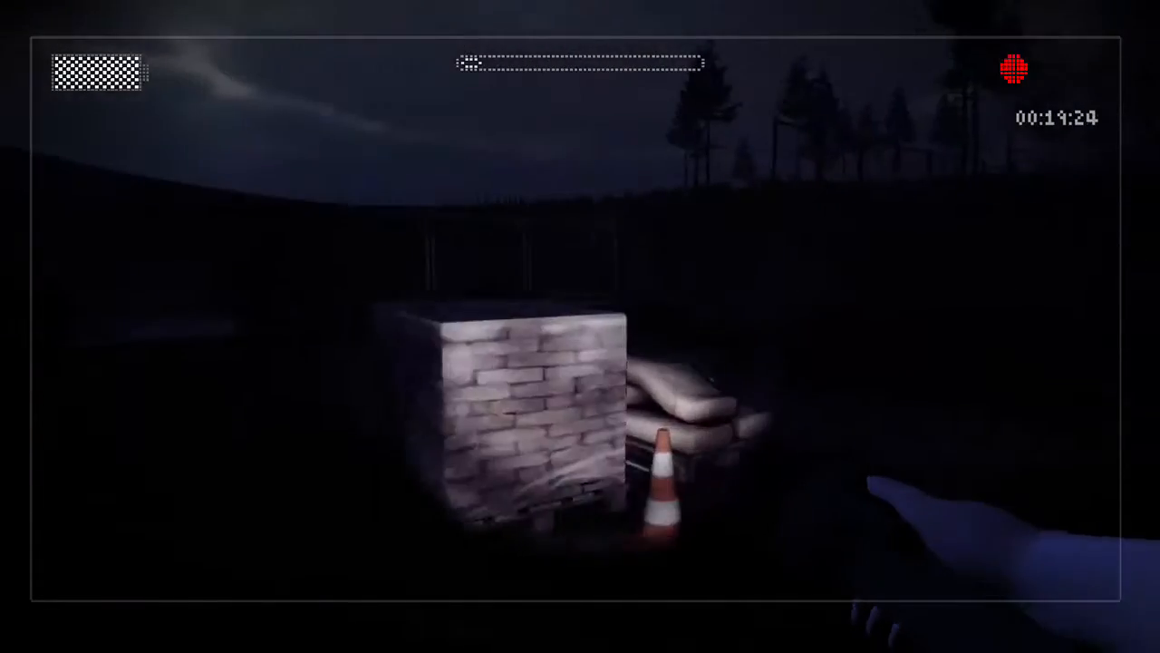
mouse_move(580, 326)
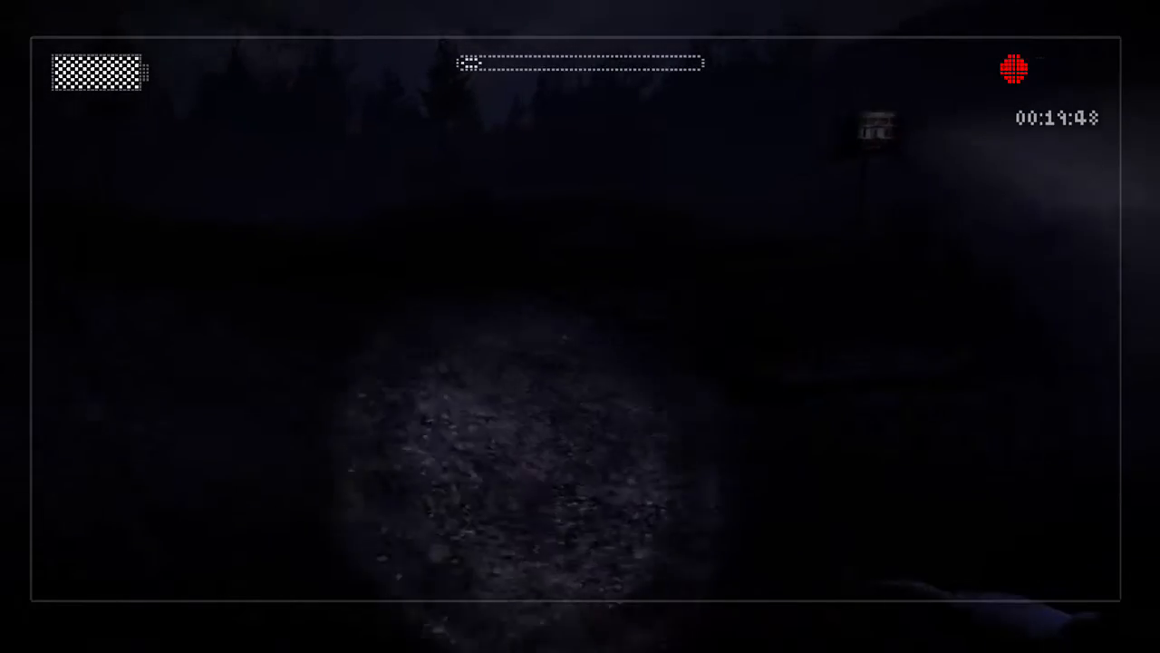
mouse_move(581, 326)
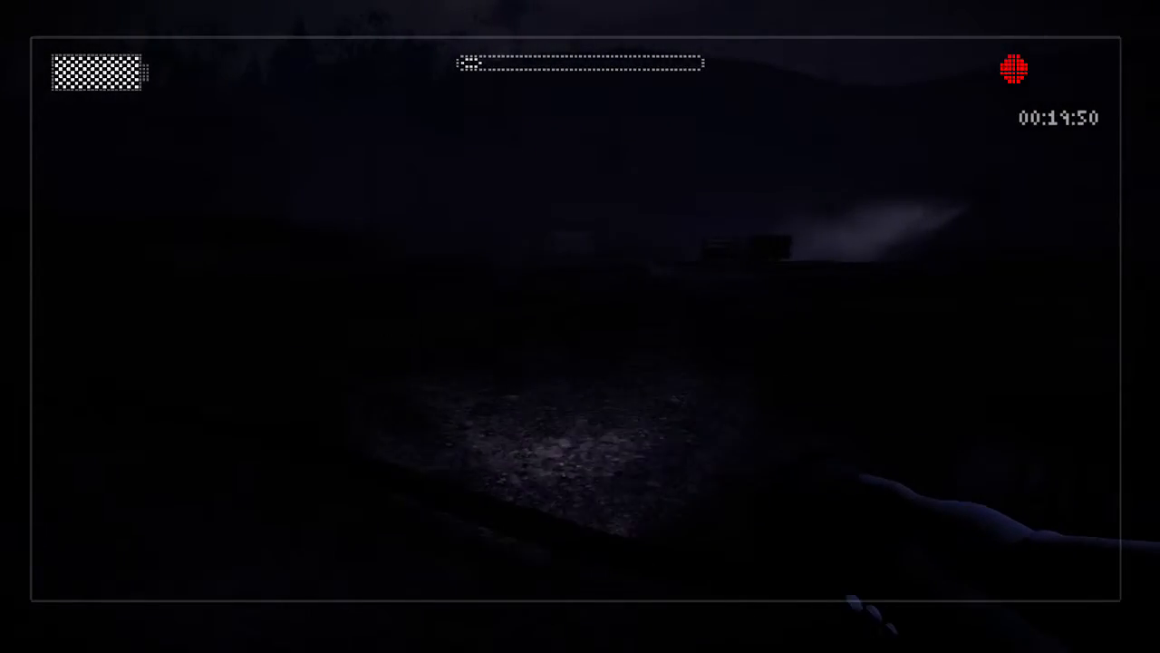
mouse_move(580, 326)
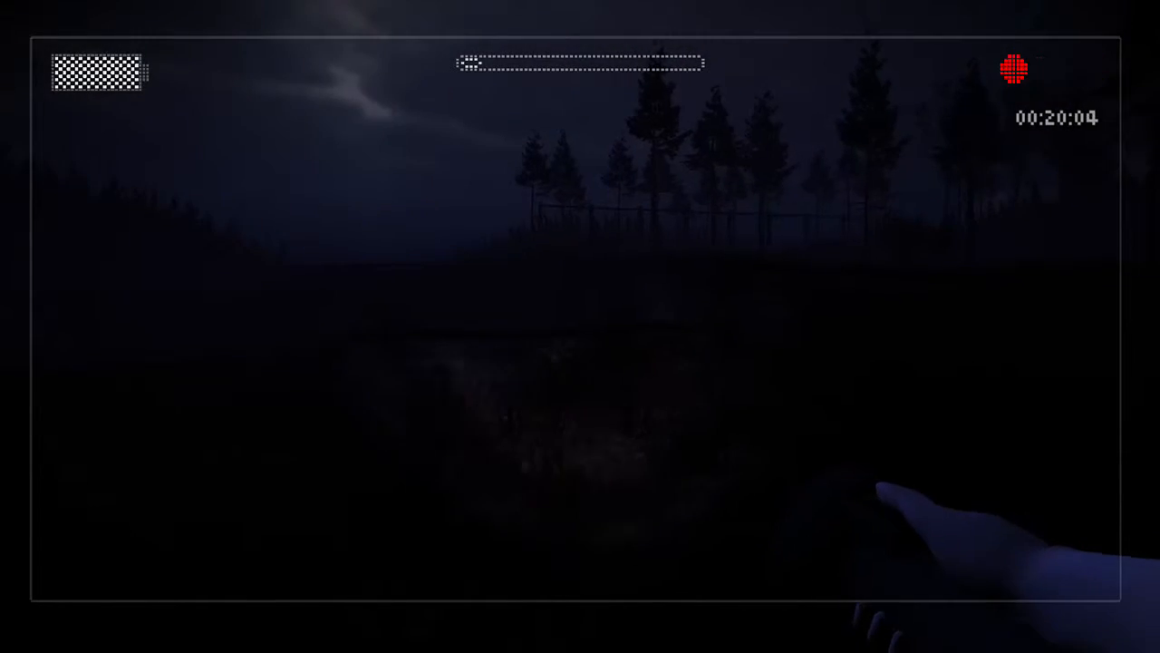
mouse_move(580, 326)
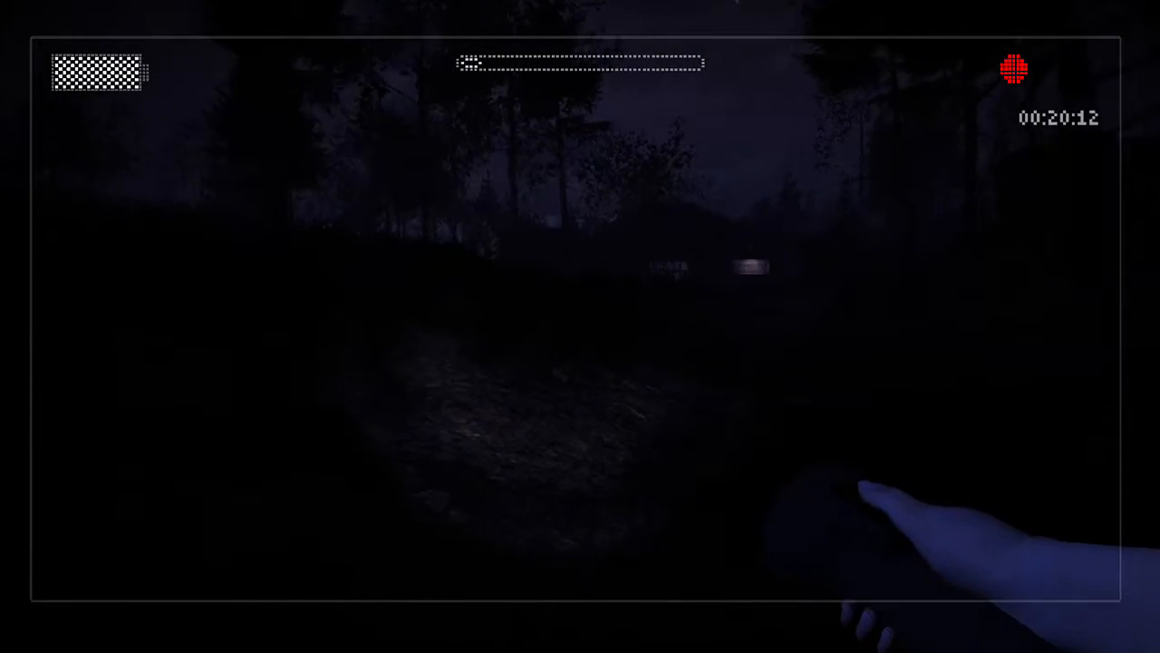
mouse_move(580, 327)
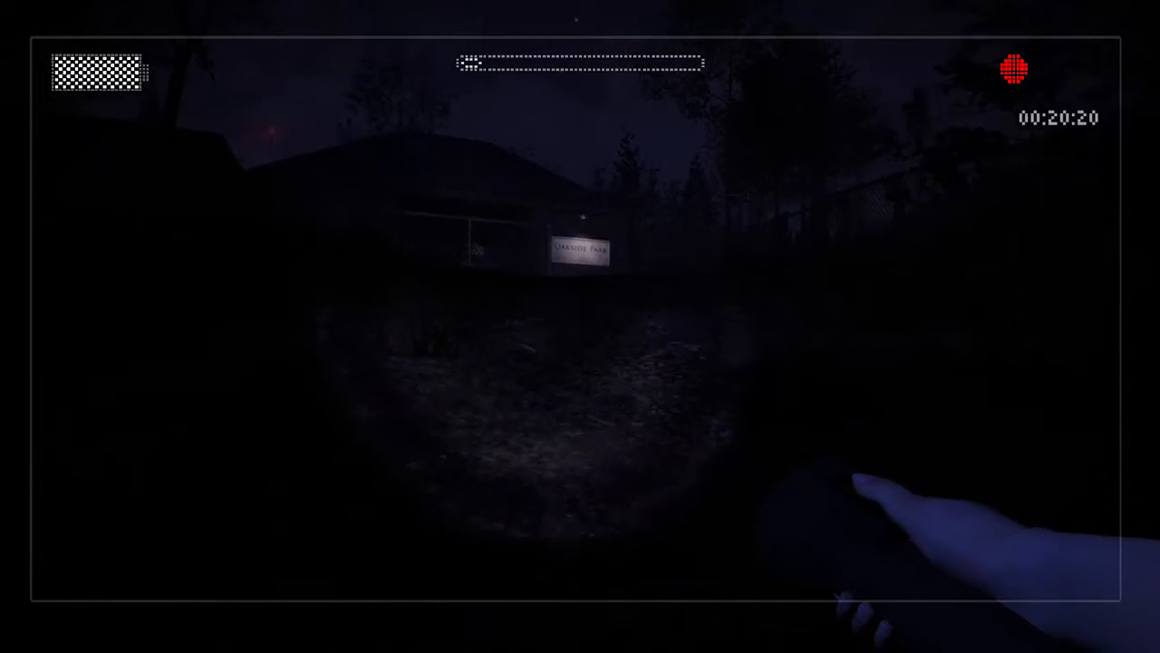
mouse_move(580, 326)
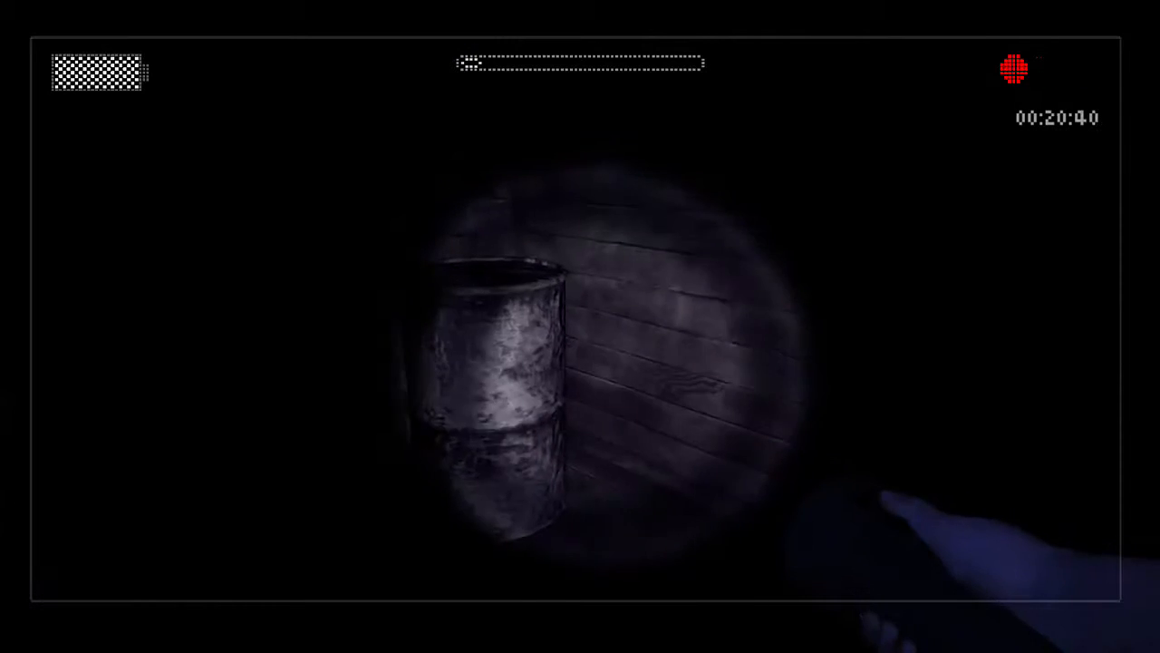
mouse_move(580, 327)
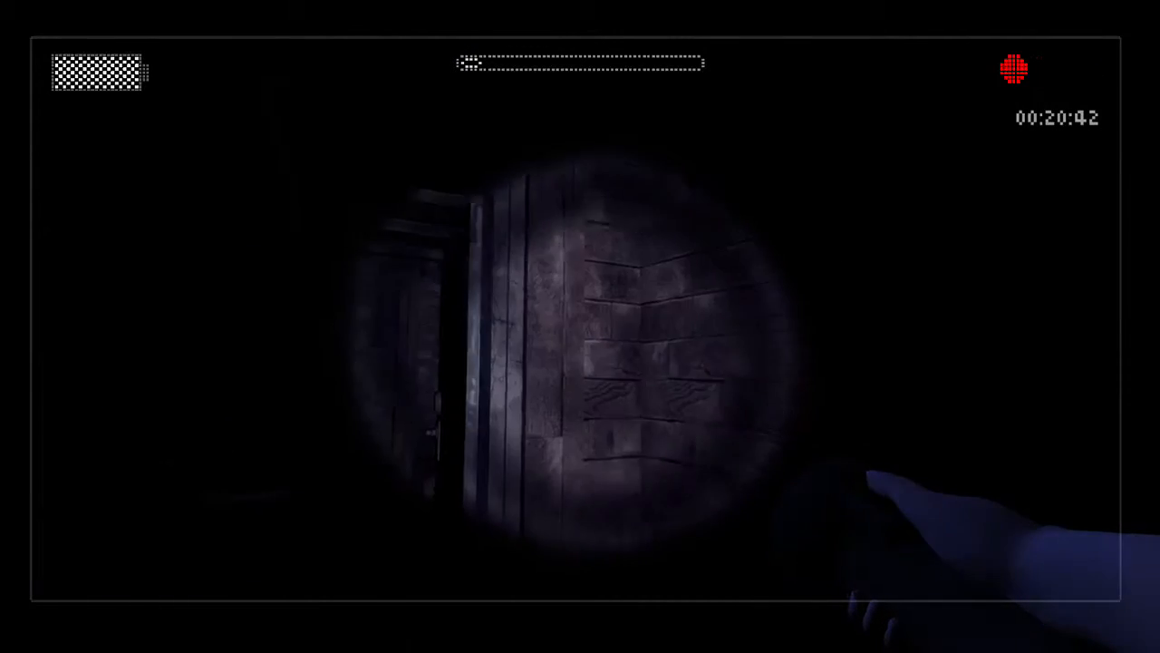
mouse_move(581, 327)
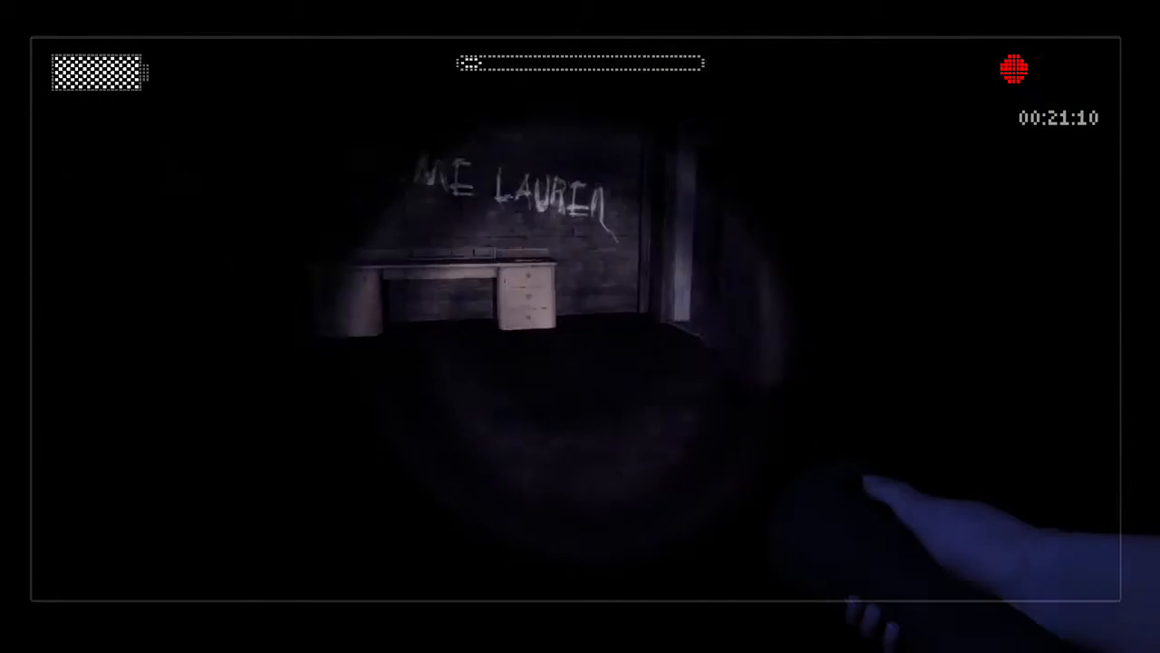
mouse_move(580, 326)
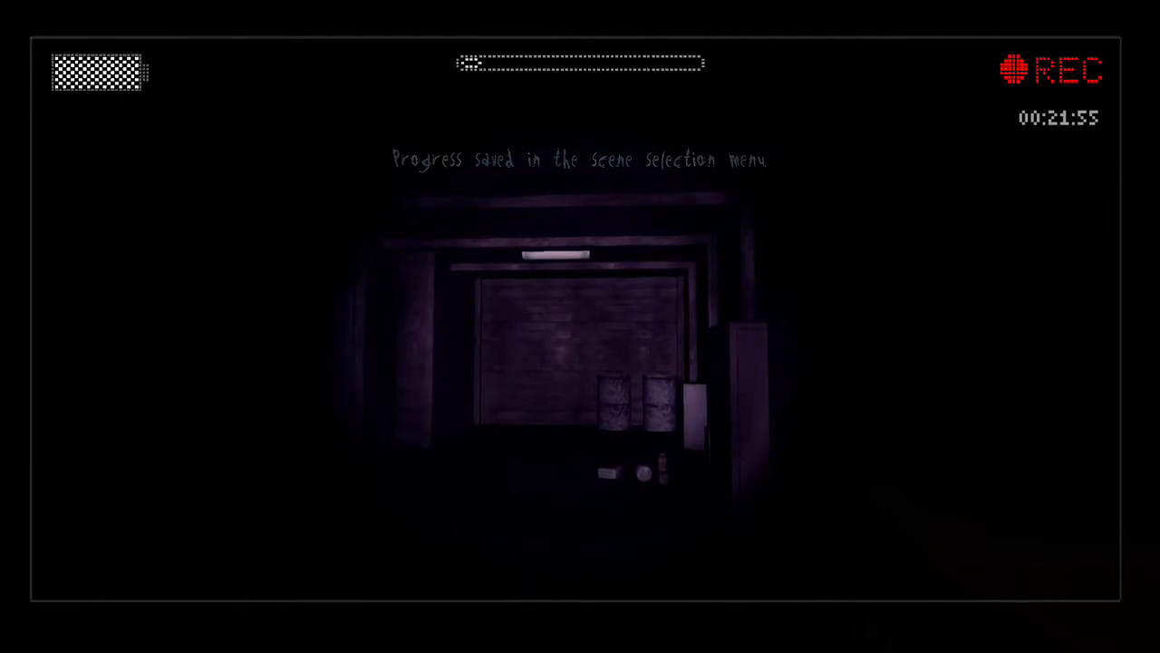
key(Escape)
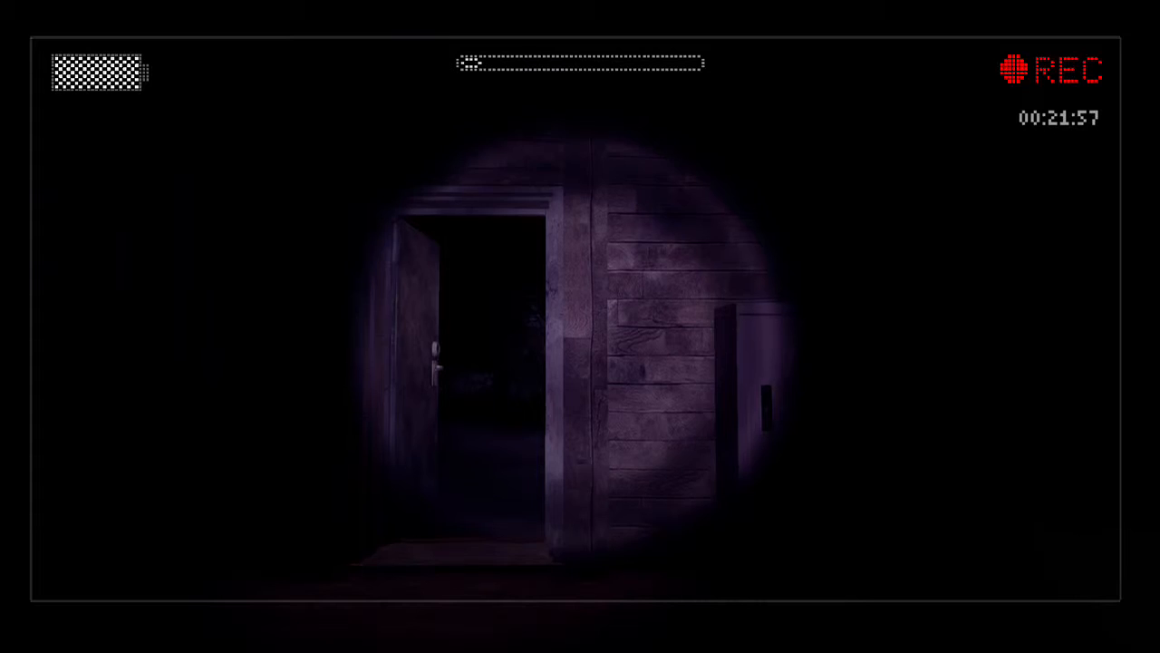
mouse_move(580, 326)
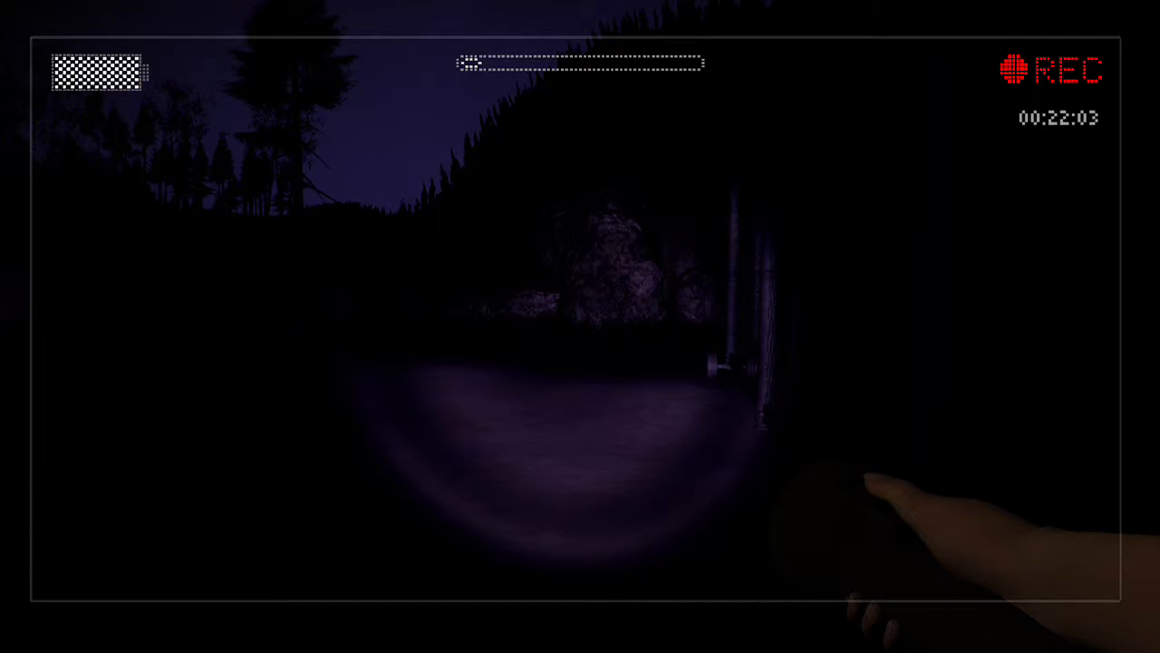
mouse_move(580, 326)
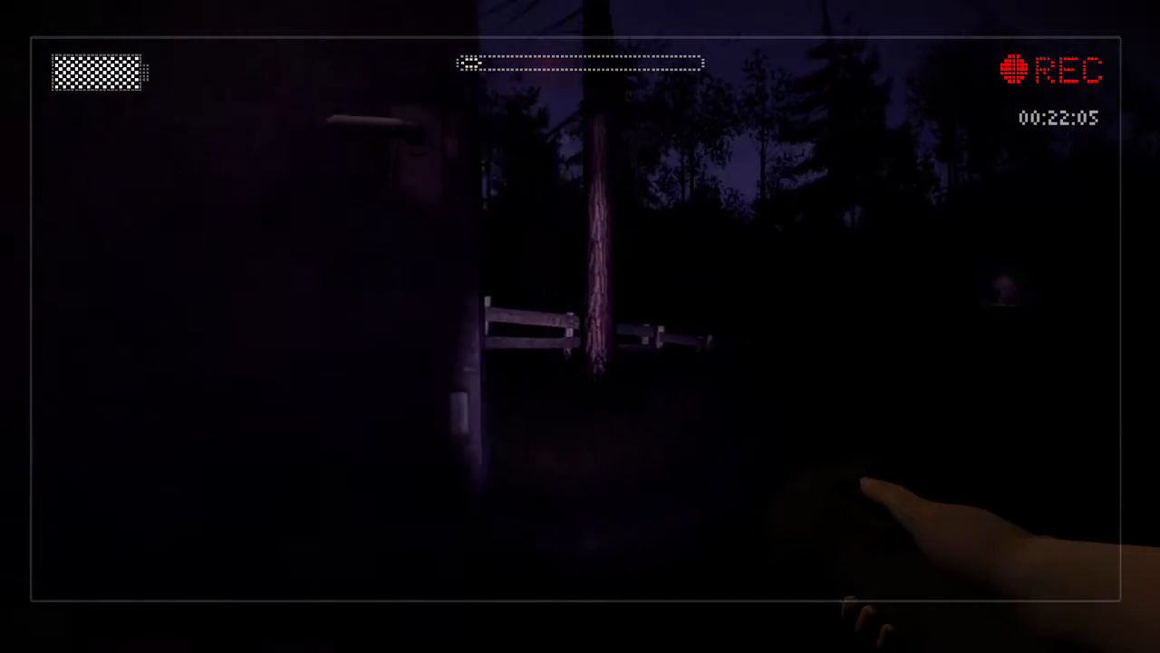
mouse_move(580, 327)
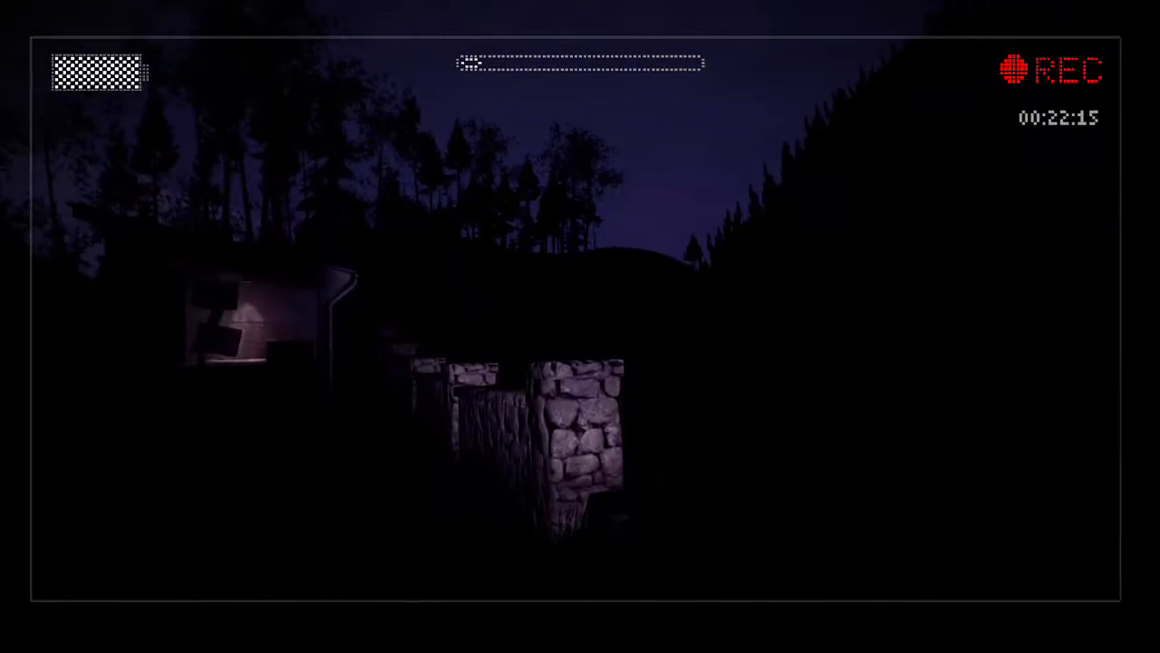
mouse_move(580, 326)
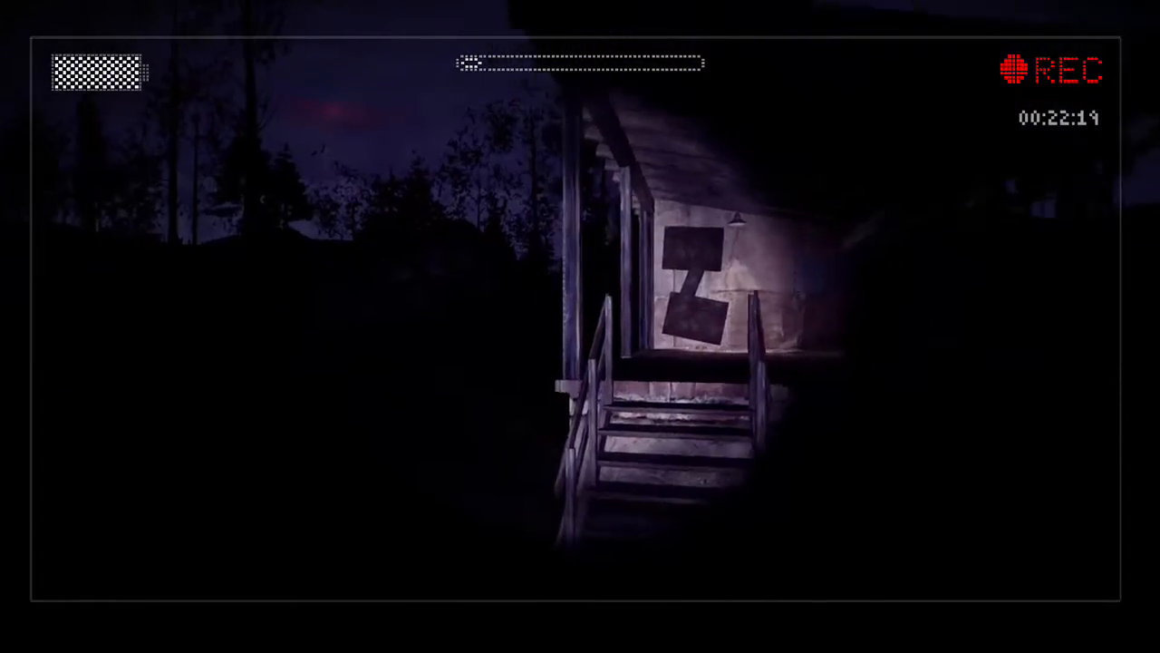
mouse_move(580, 326)
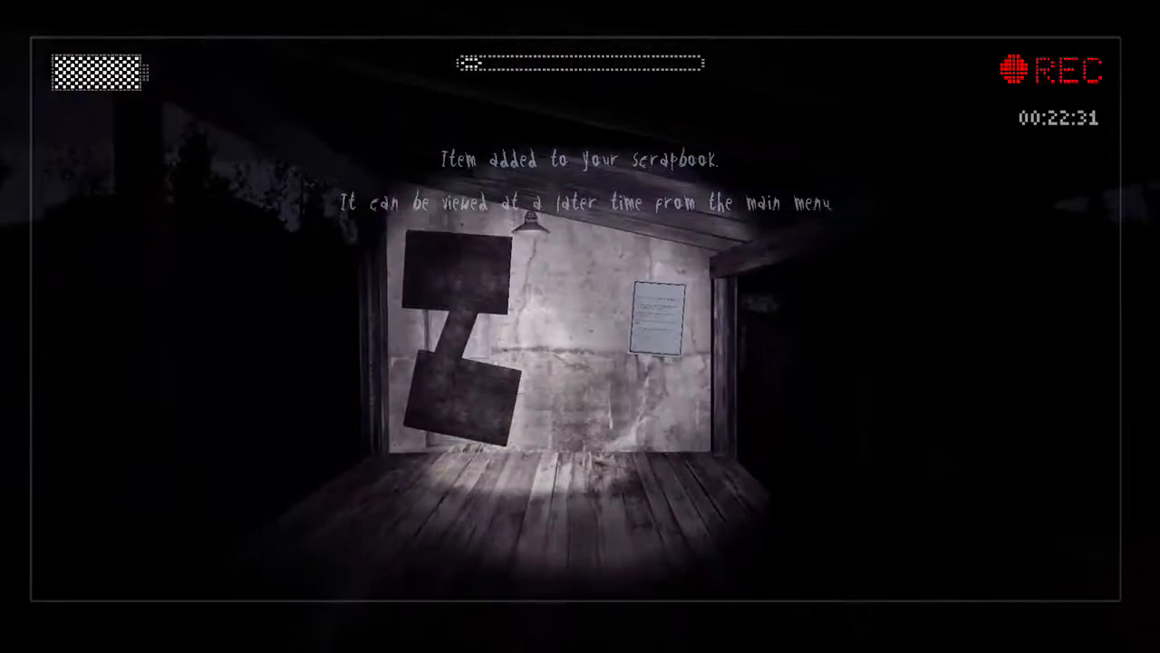
mouse_move(580, 327)
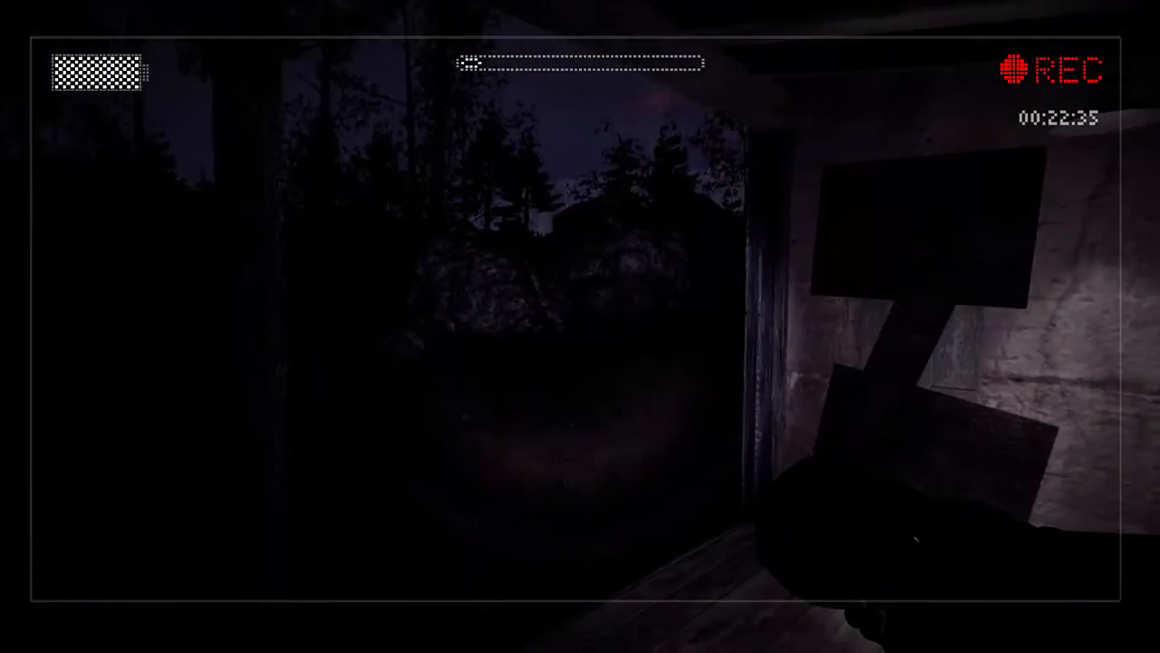
mouse_move(580, 327)
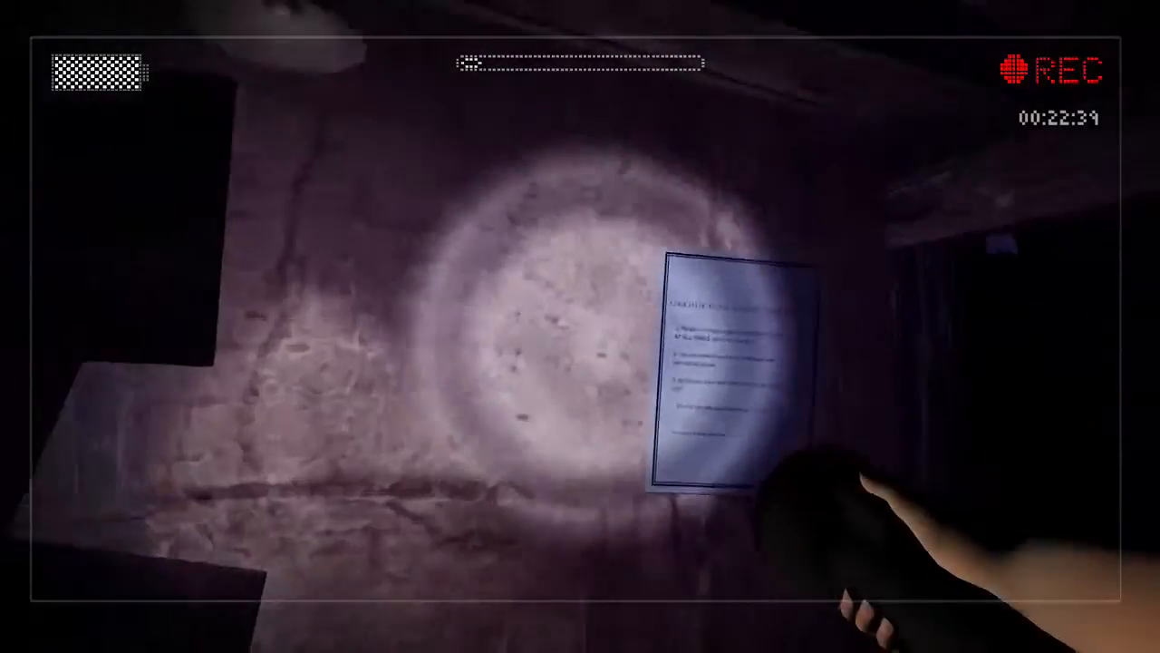
mouse_move(580, 326)
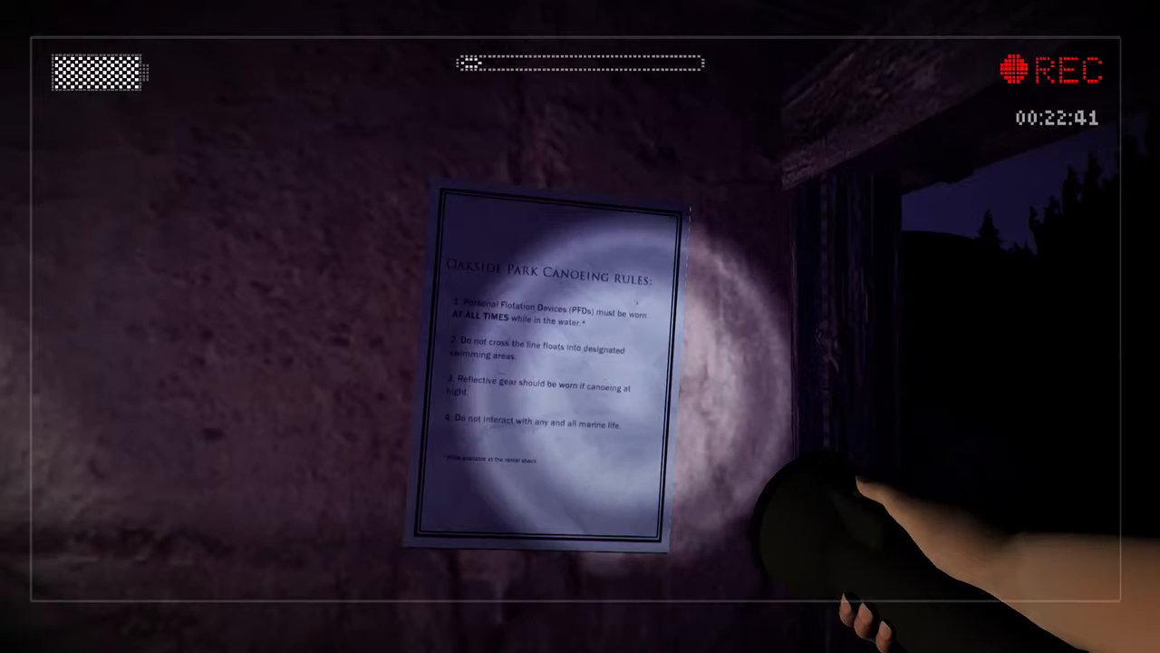
mouse_move(581, 326)
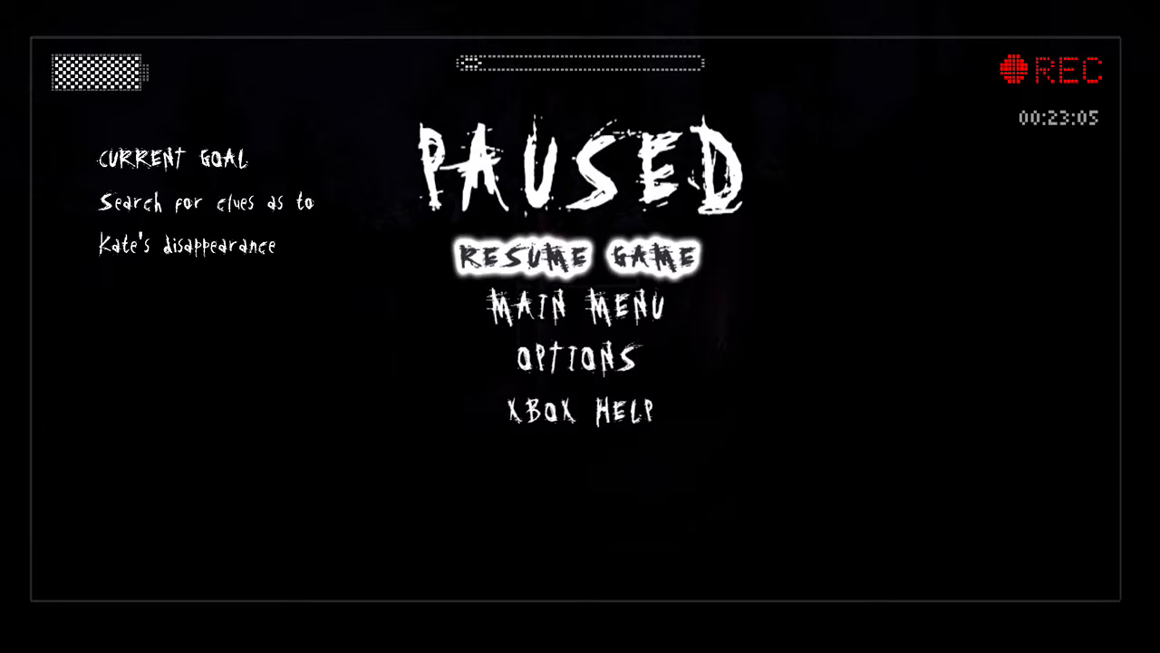
click(581, 254)
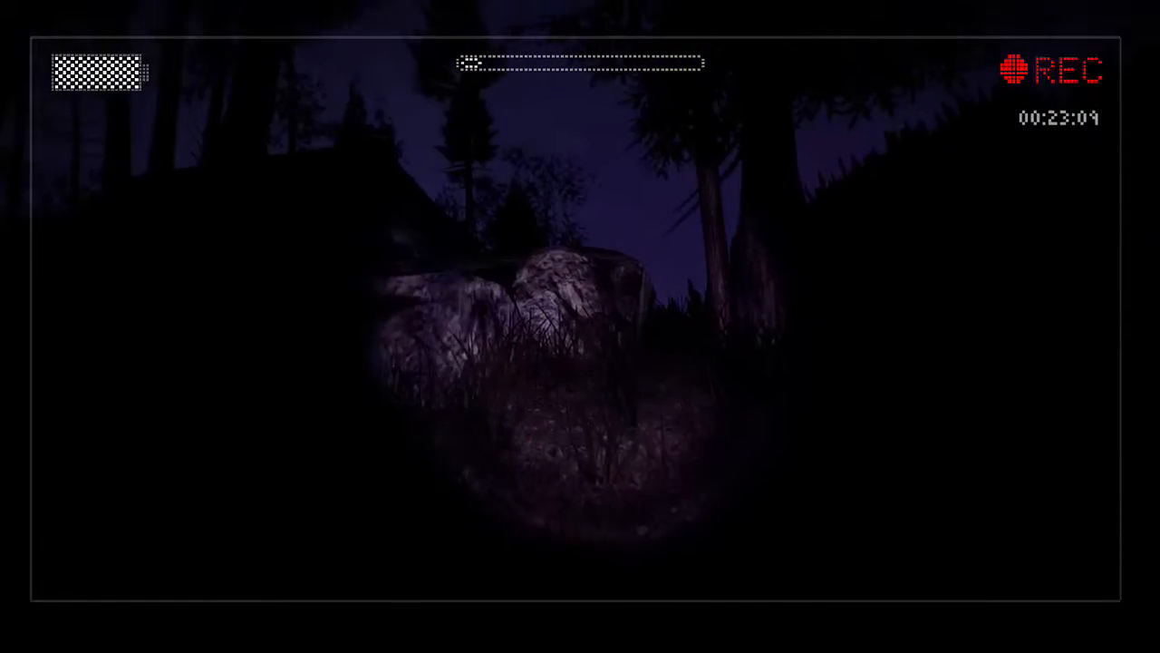
mouse_move(580, 327)
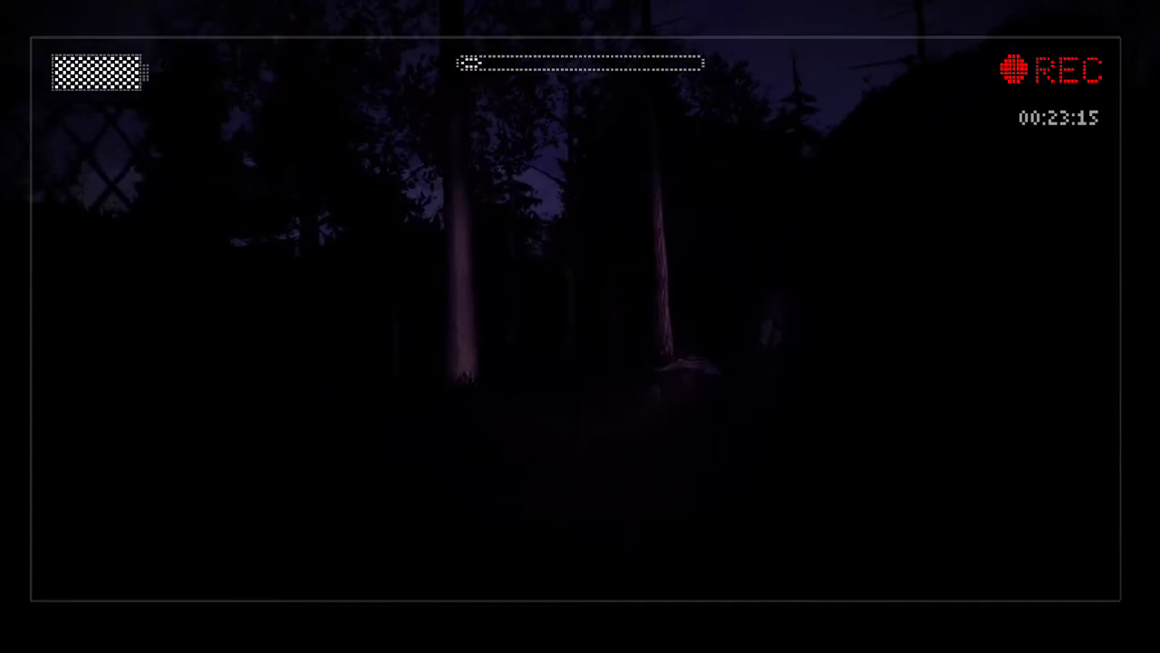
mouse_move(580, 326)
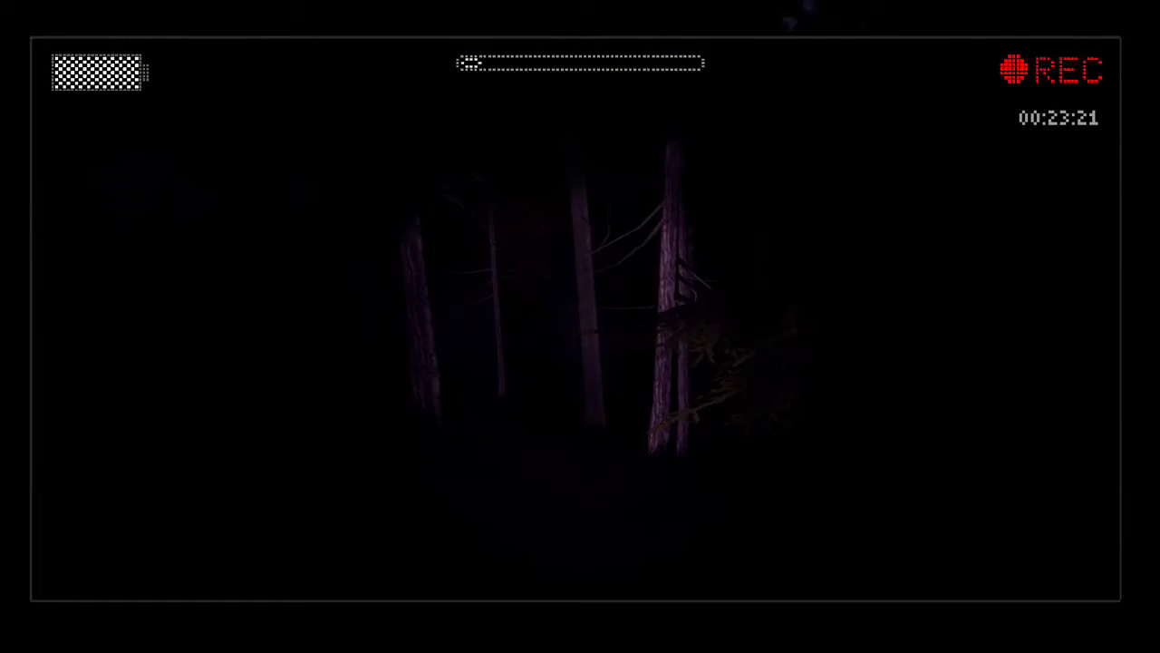
mouse_move(580, 326)
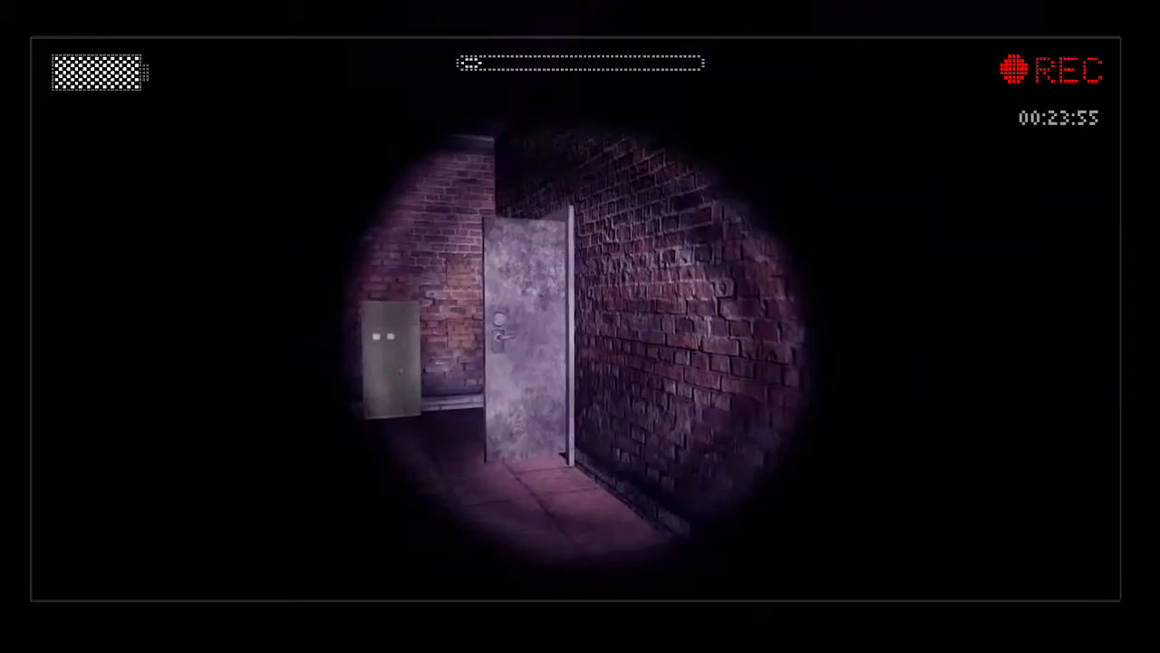
mouse_move(581, 326)
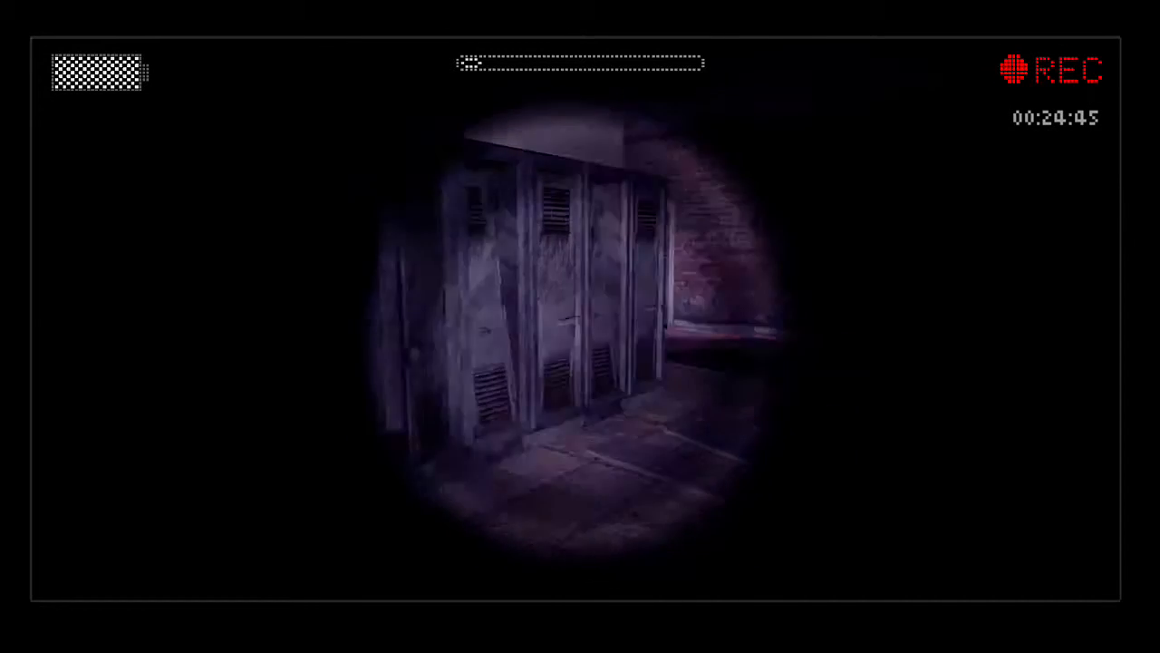
mouse_move(580, 326)
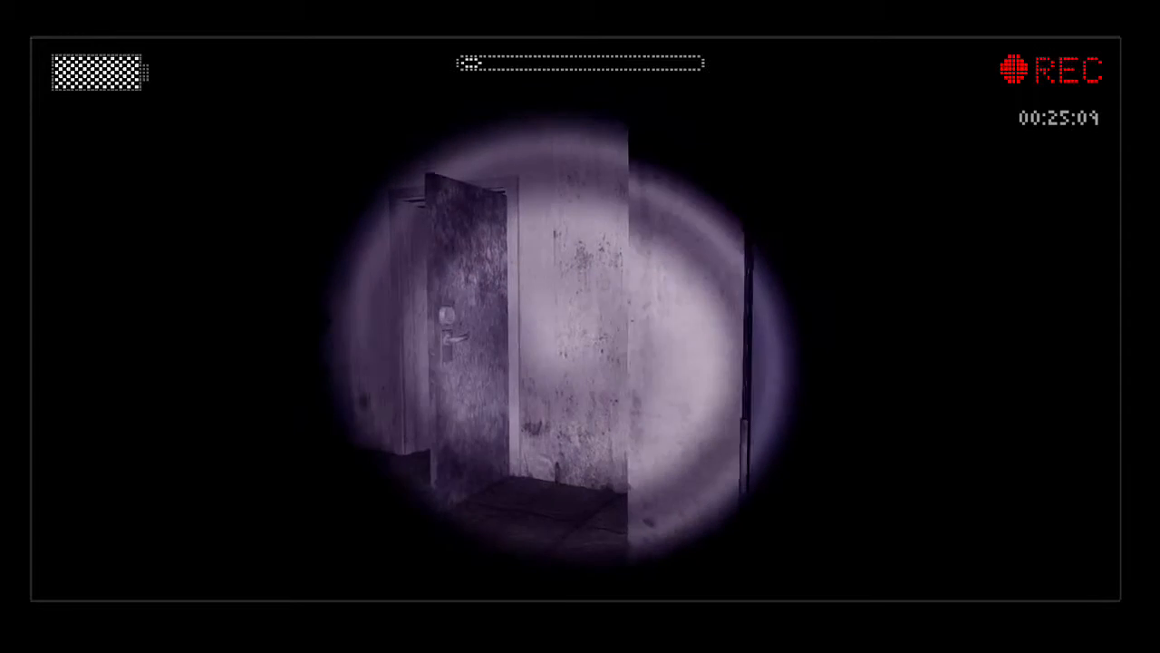
mouse_move(580, 327)
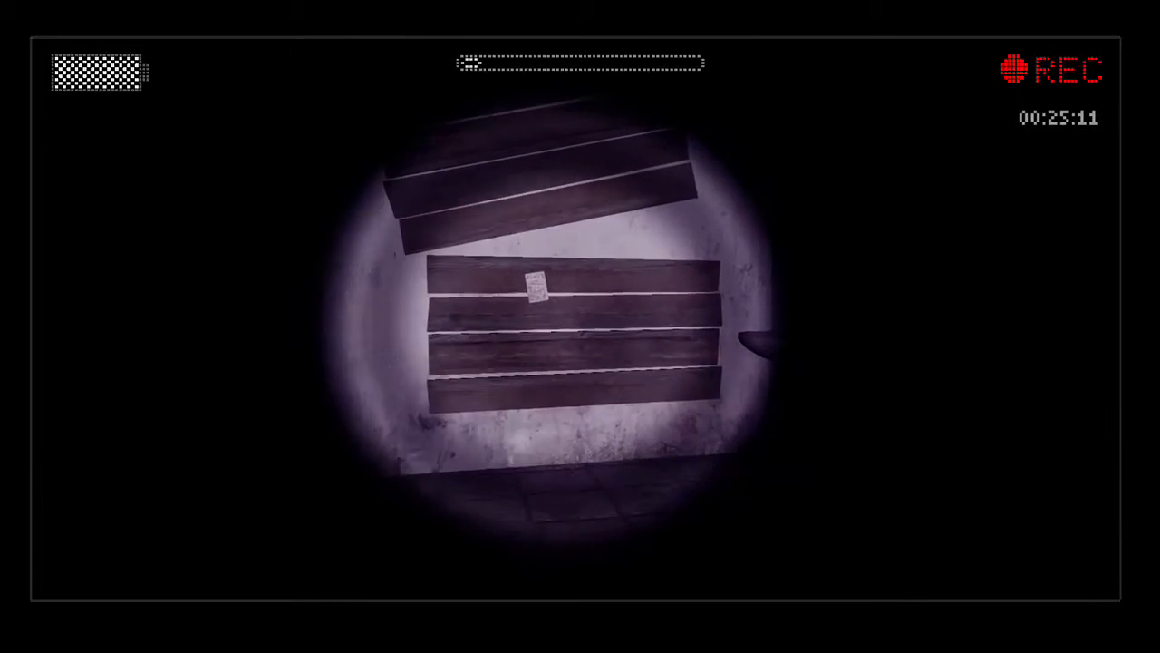
click(535, 290)
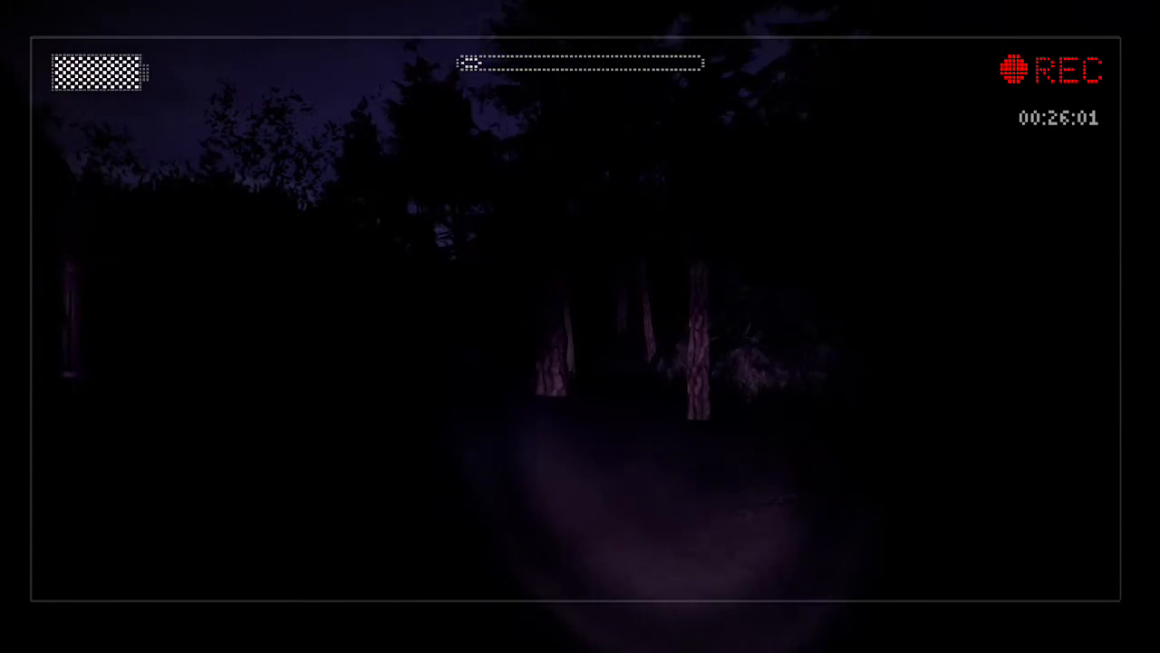
mouse_move(580, 327)
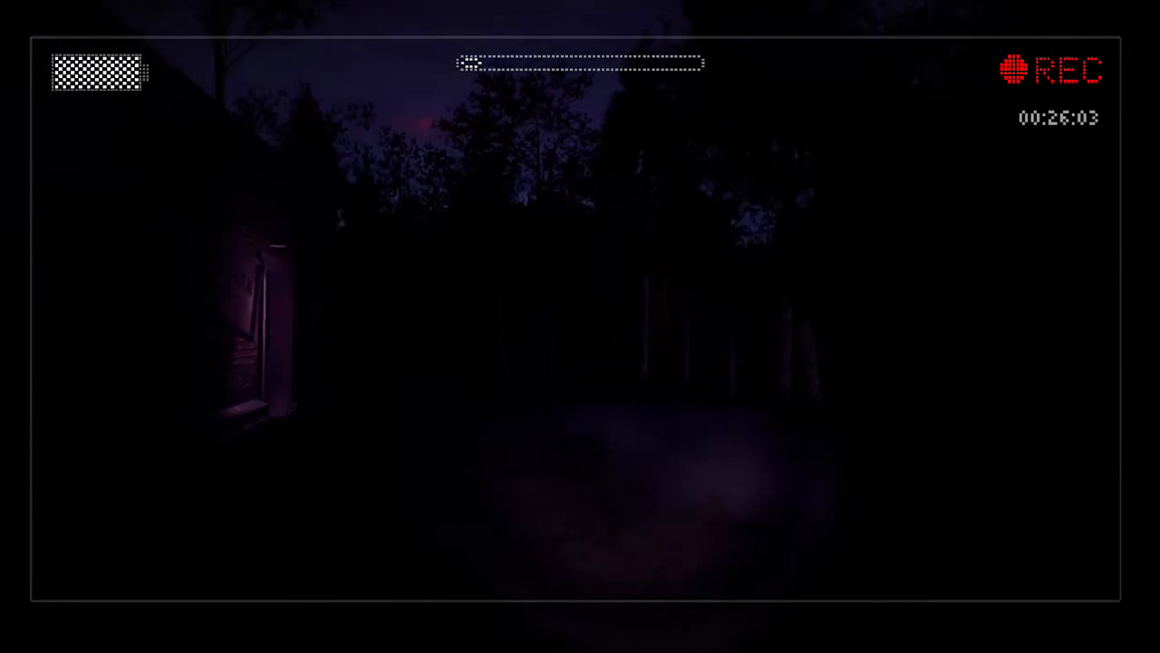
mouse_move(580, 326)
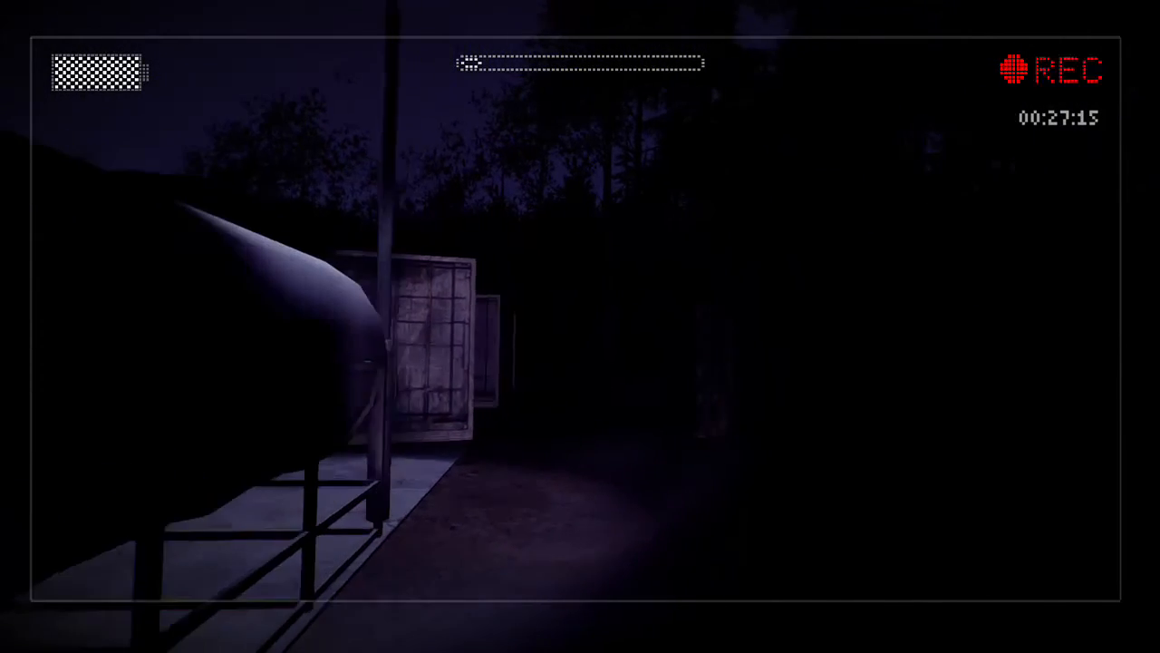
mouse_move(580, 327)
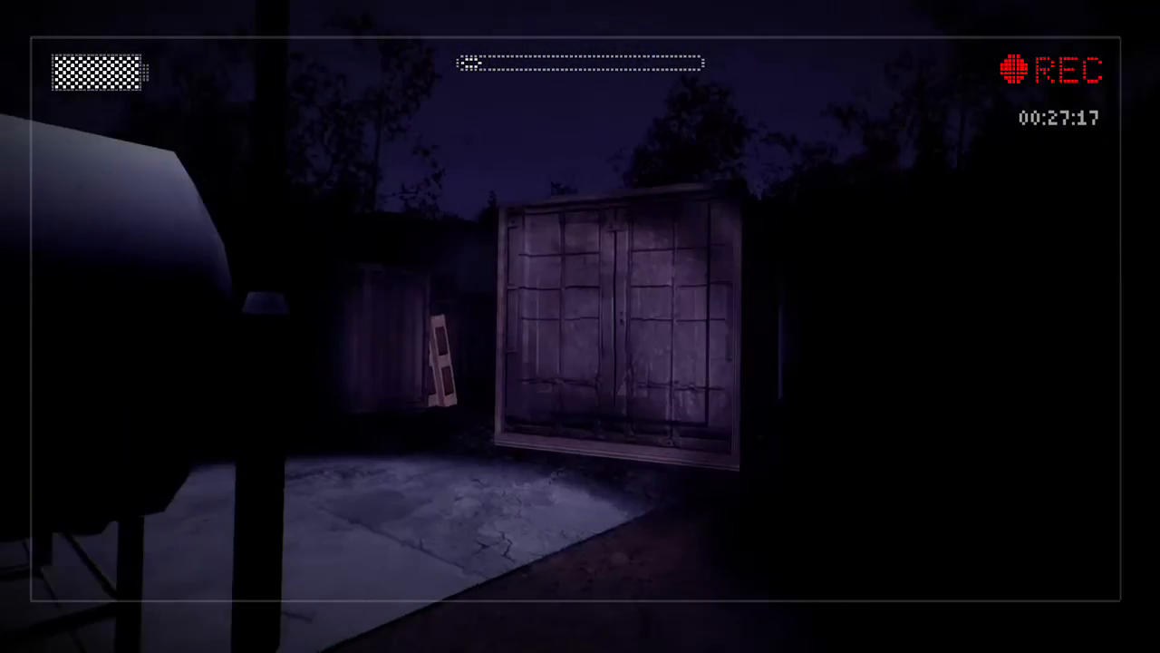